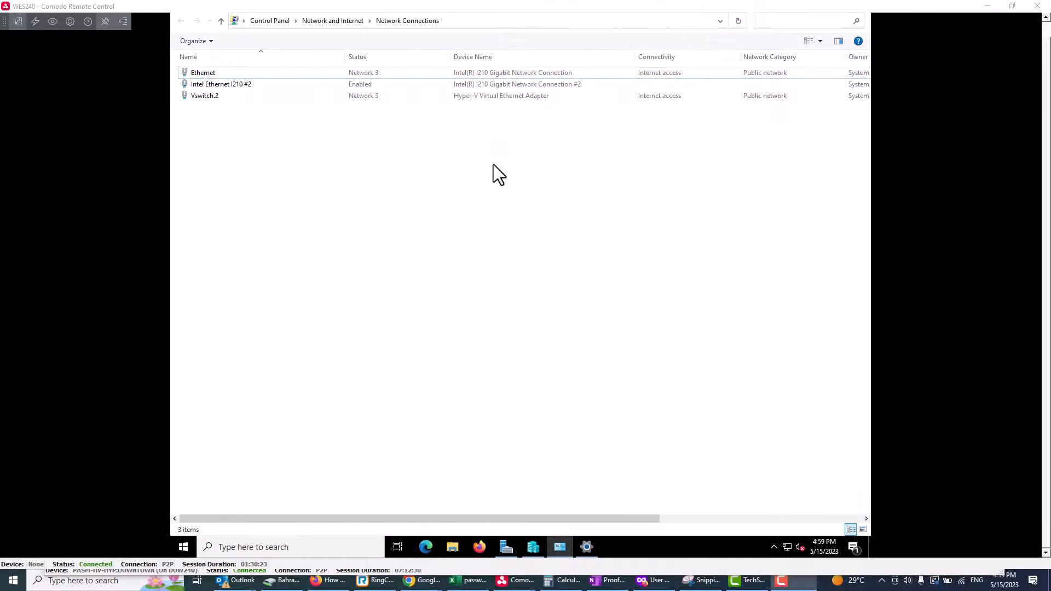
{"action": "mouse_move", "coordinate": [301, 206]}
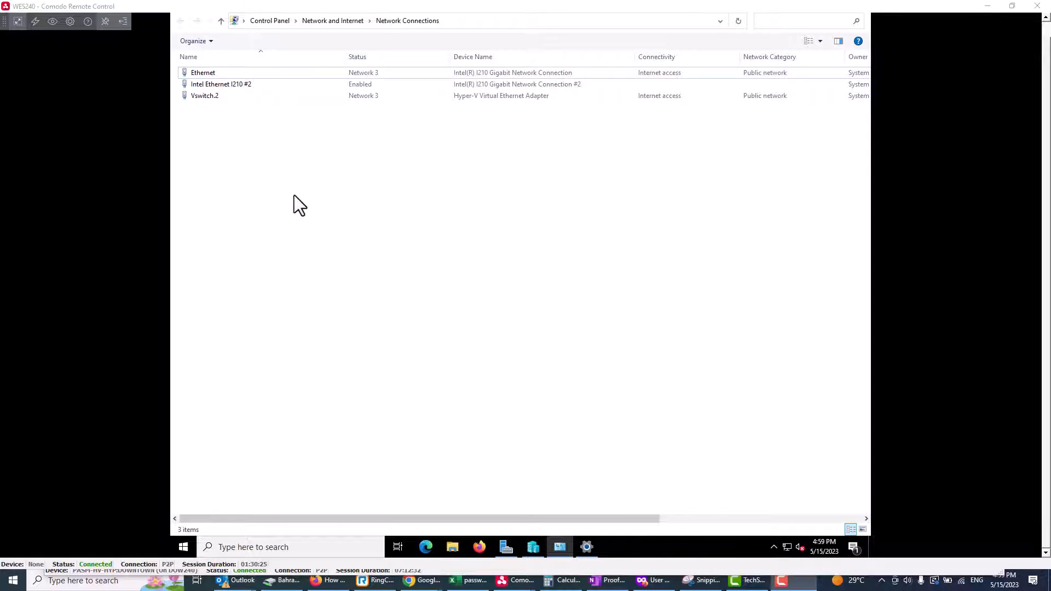
{"action": "mouse_move", "coordinate": [64, 57]}
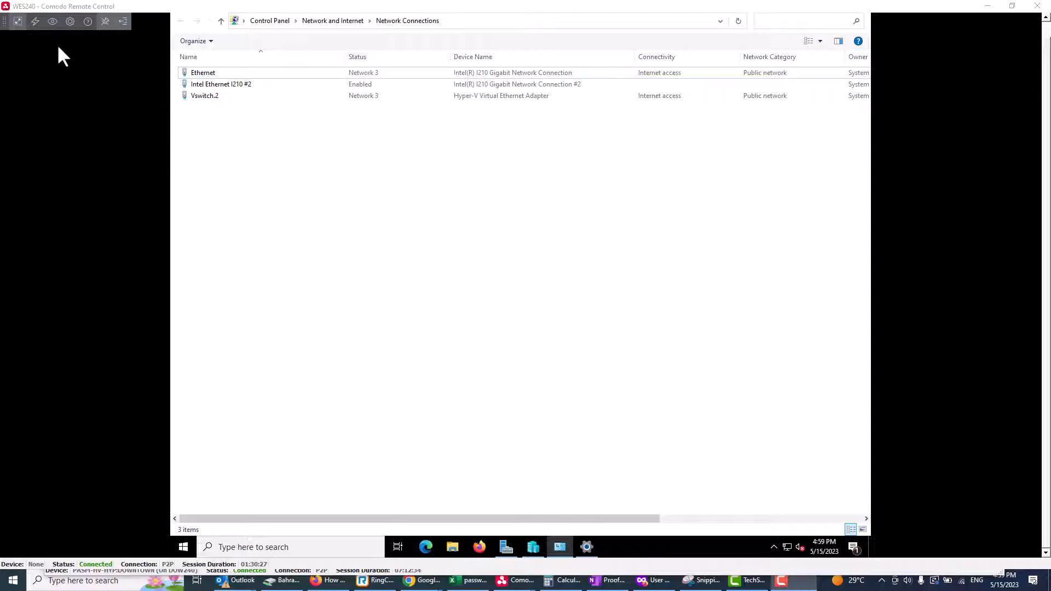
{"action": "mouse_move", "coordinate": [325, 188]}
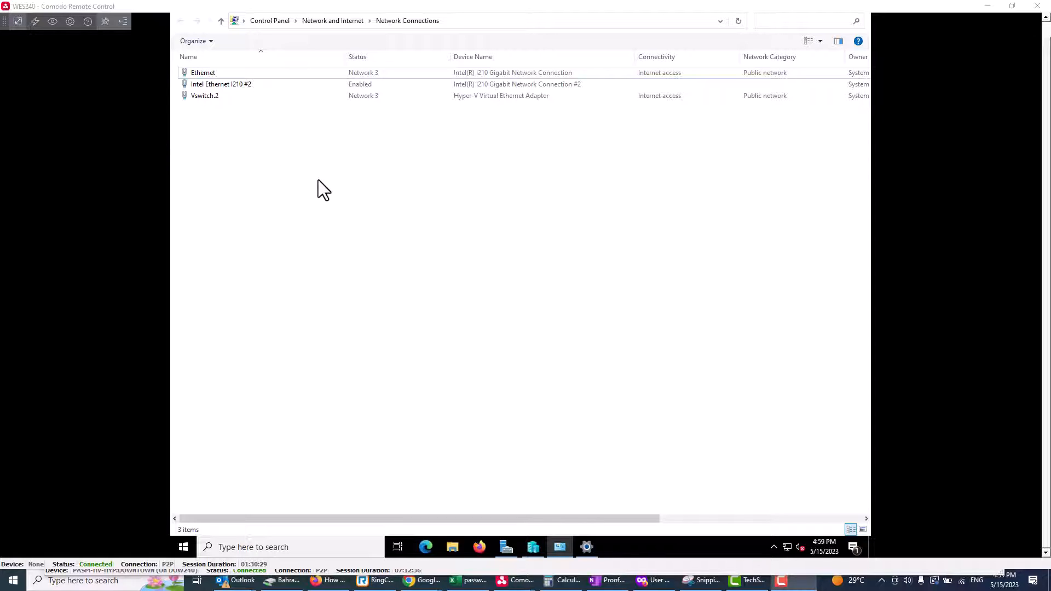
{"action": "mouse_move", "coordinate": [395, 314]}
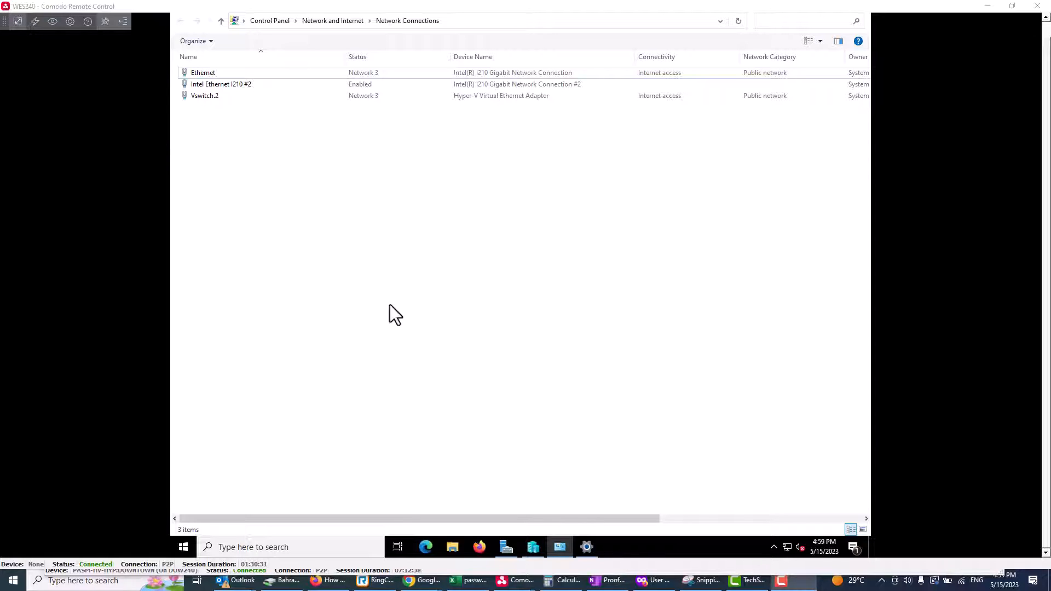
{"action": "mouse_move", "coordinate": [321, 277]}
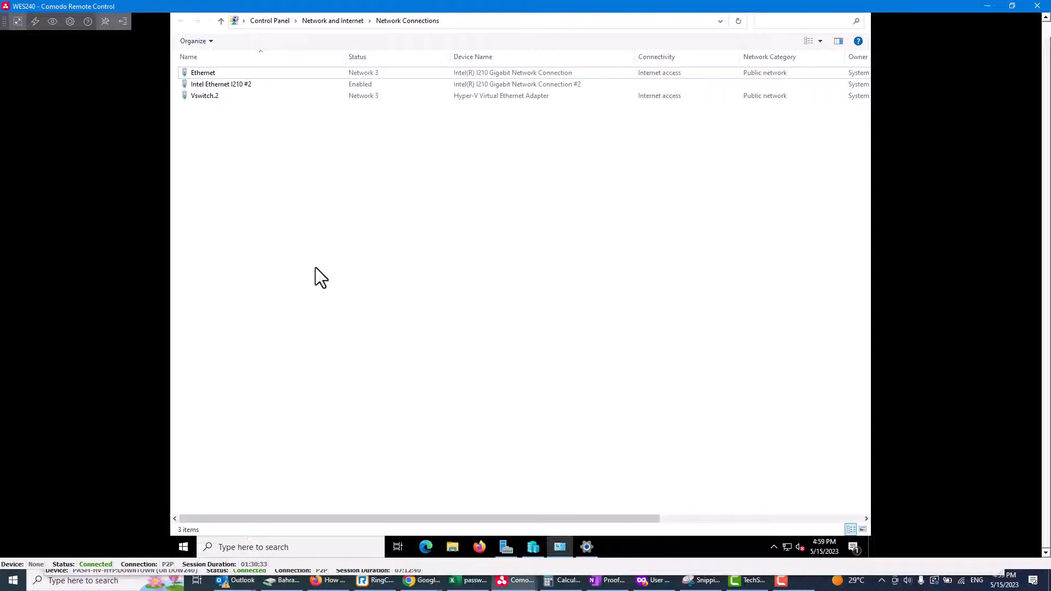
{"action": "mouse_move", "coordinate": [230, 119]}
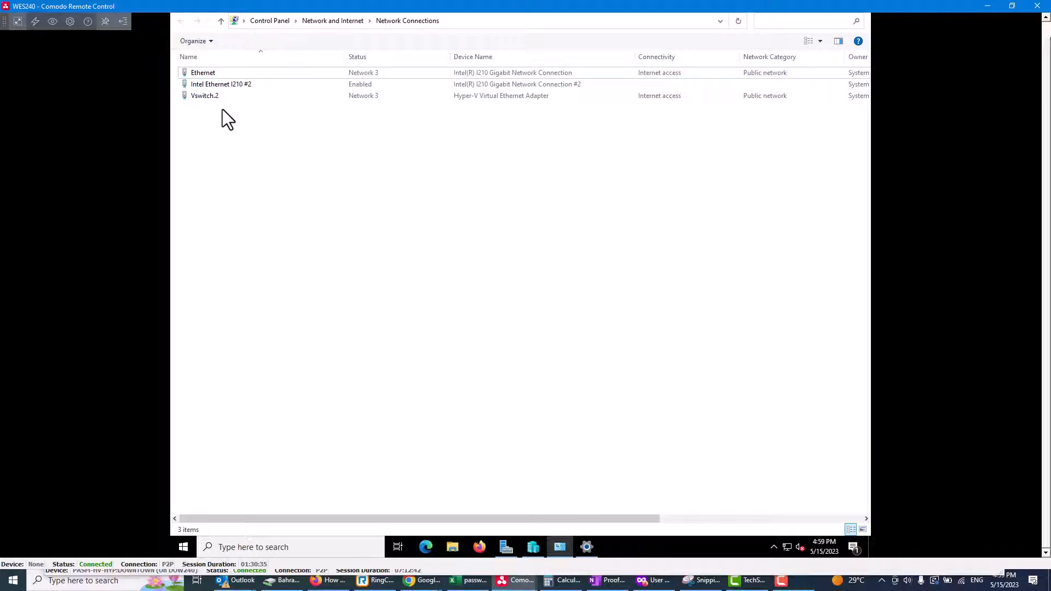
From the Ethernet connections list, reach the Virtual Switch Manager and select the existing external switch to rename it Vswitch.1.
{"action": "left_click", "coordinate": [202, 72]}
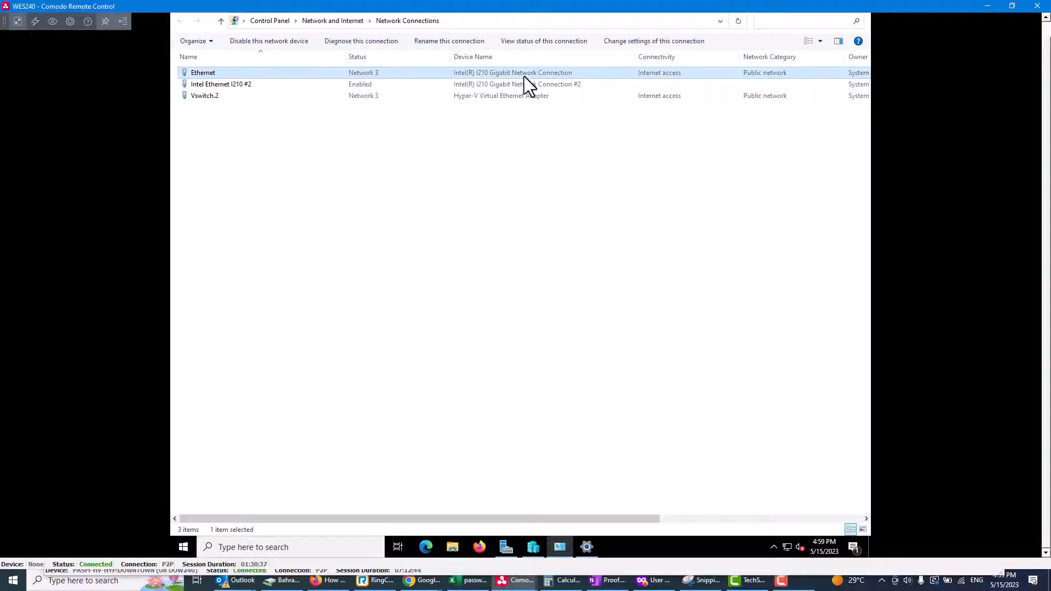
{"action": "mouse_move", "coordinate": [572, 94]}
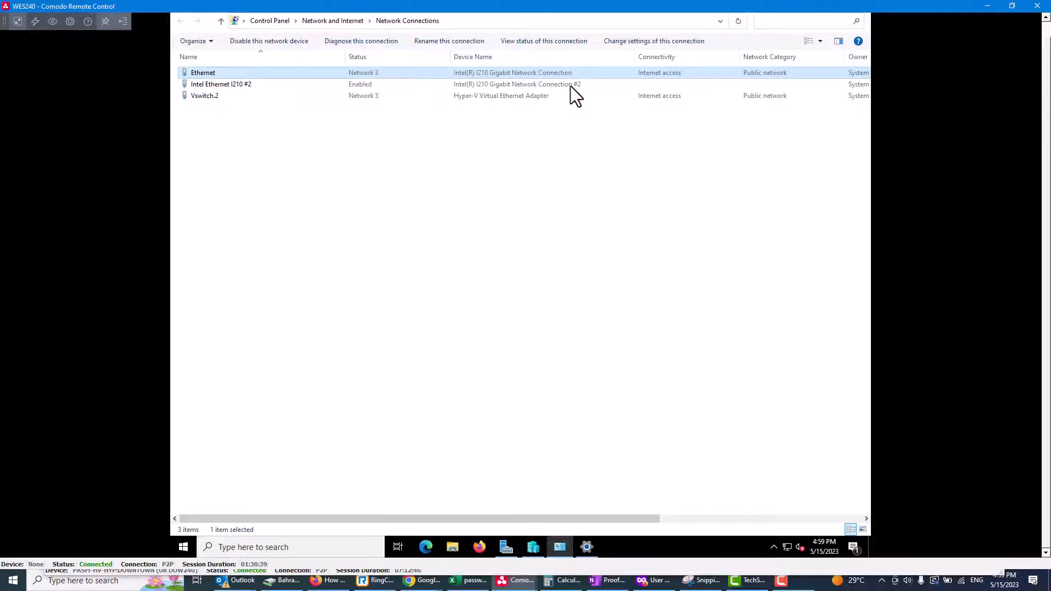
{"action": "left_click", "coordinate": [221, 84]}
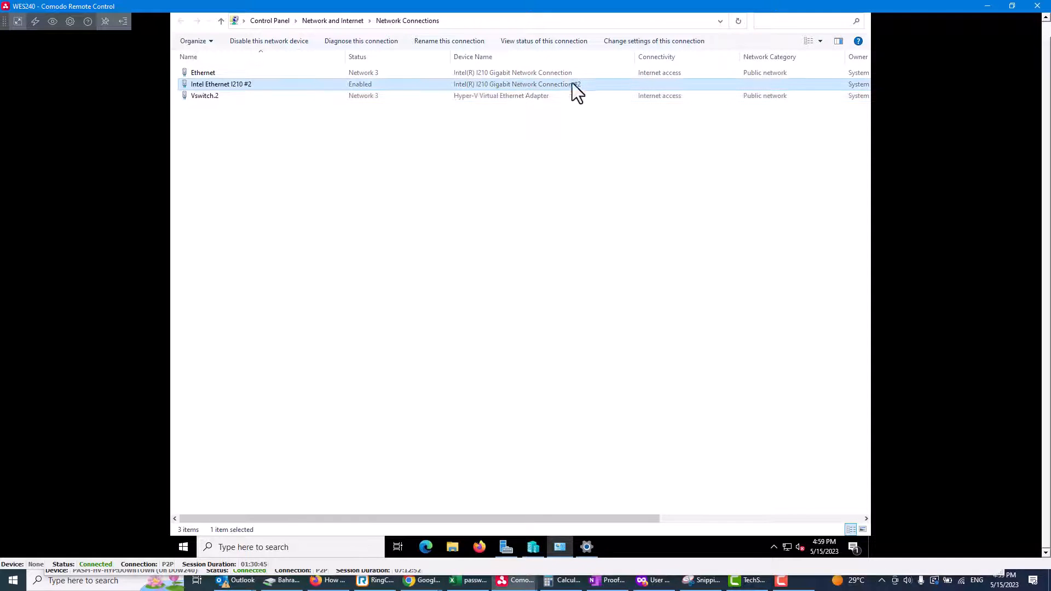
{"action": "mouse_move", "coordinate": [528, 100]}
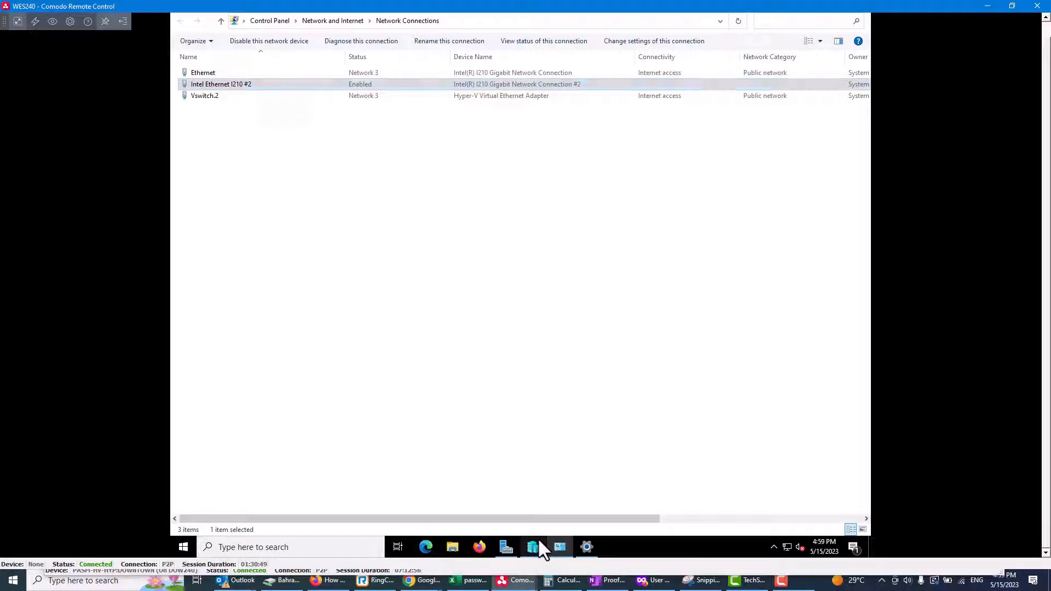
{"action": "left_click", "coordinate": [532, 548]}
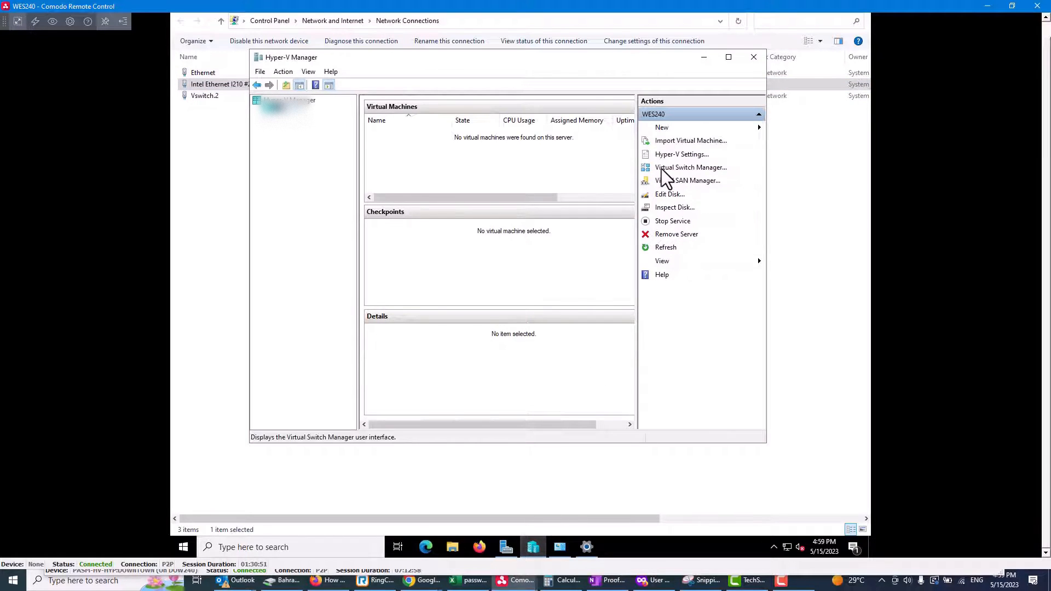
{"action": "left_click", "coordinate": [691, 167]}
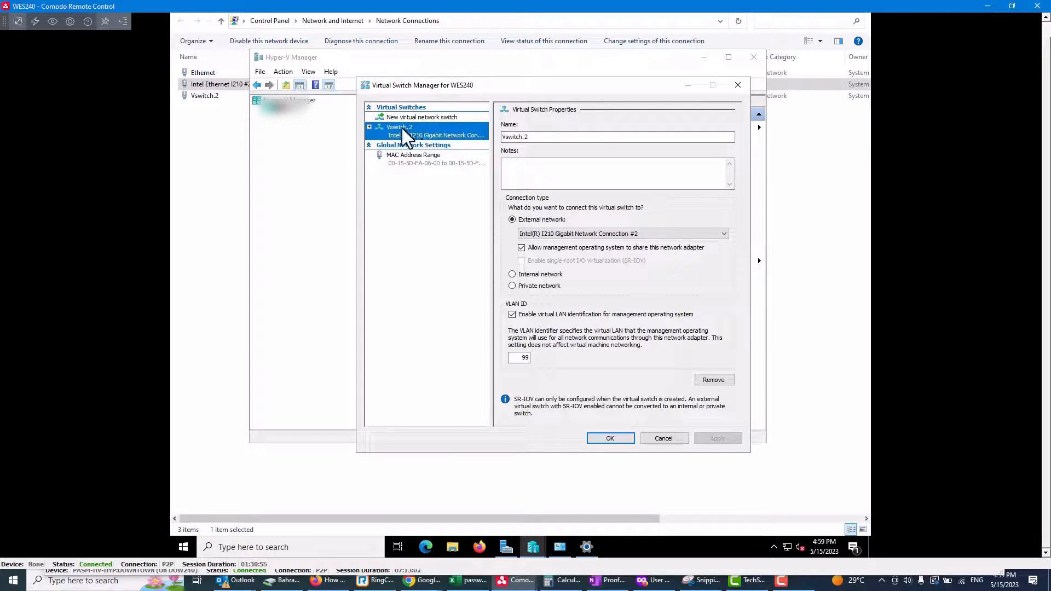
{"action": "mouse_move", "coordinate": [657, 249]}
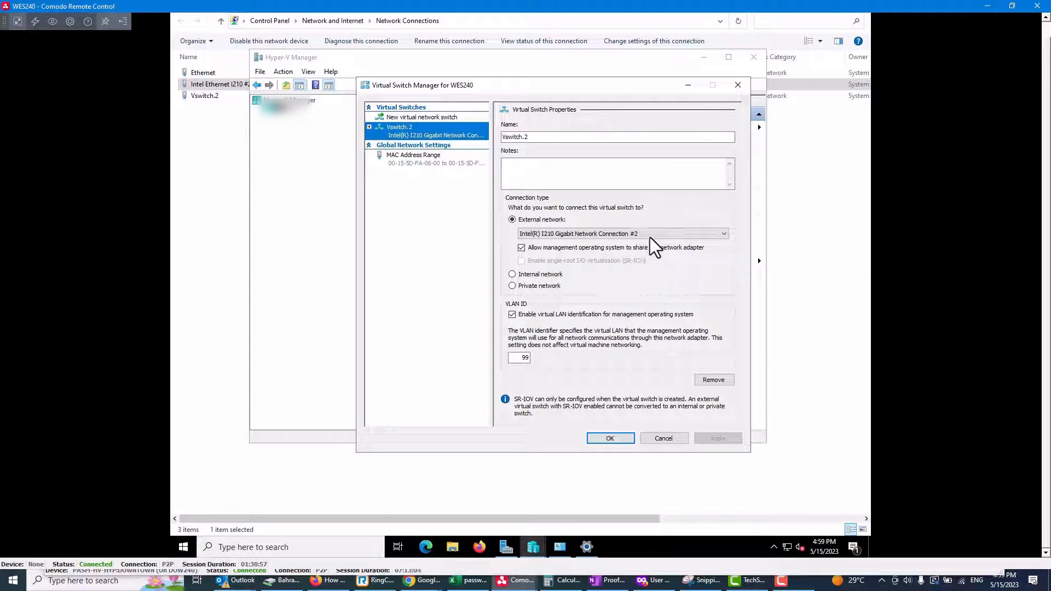
{"action": "left_click", "coordinate": [723, 233]}
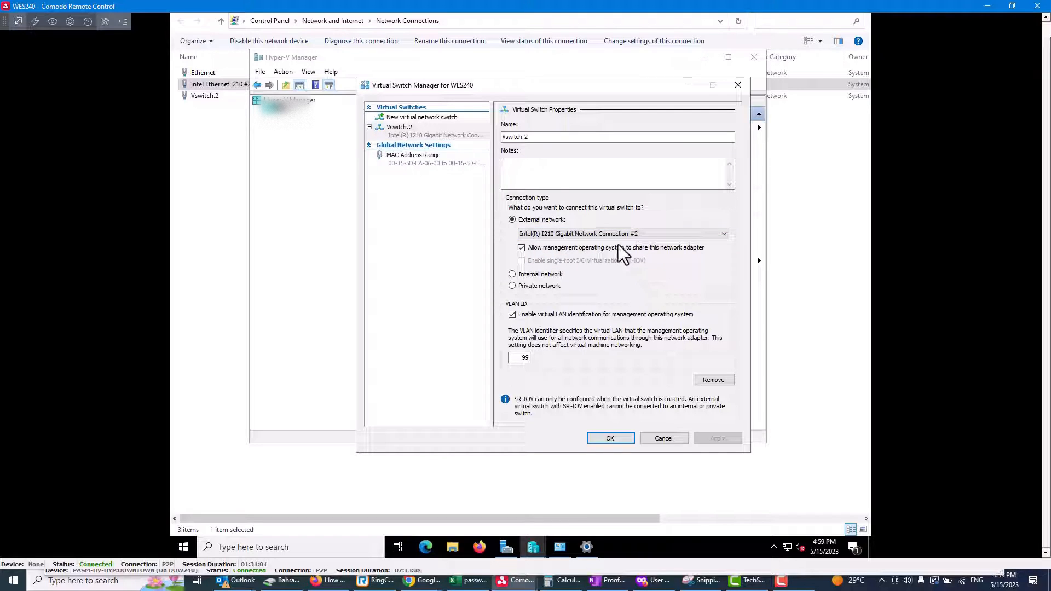
{"action": "mouse_move", "coordinate": [537, 141]}
{"action": "type", "text": "1"}
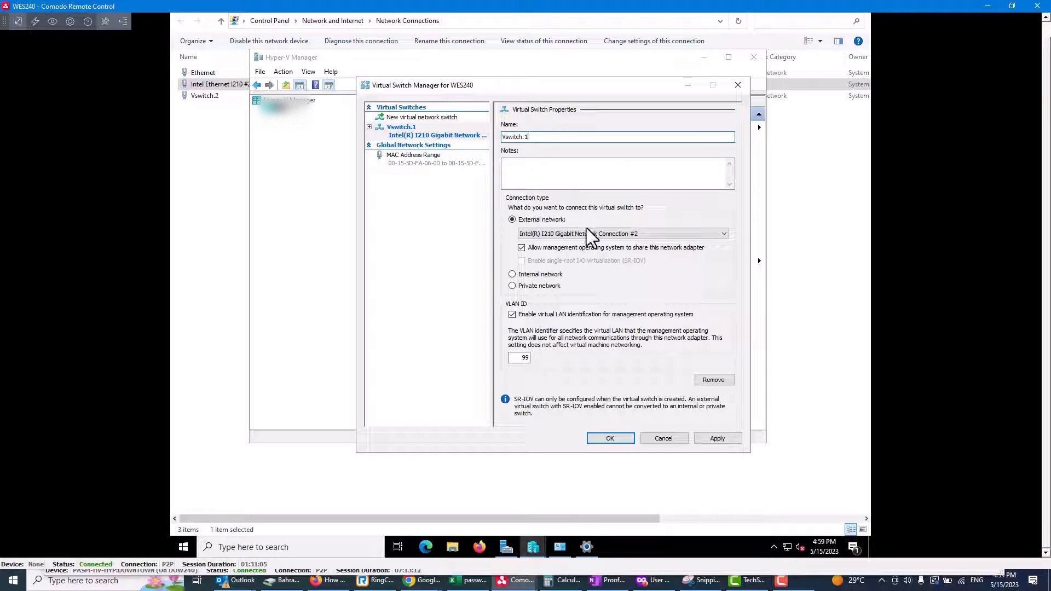
{"action": "mouse_move", "coordinate": [446, 165]}
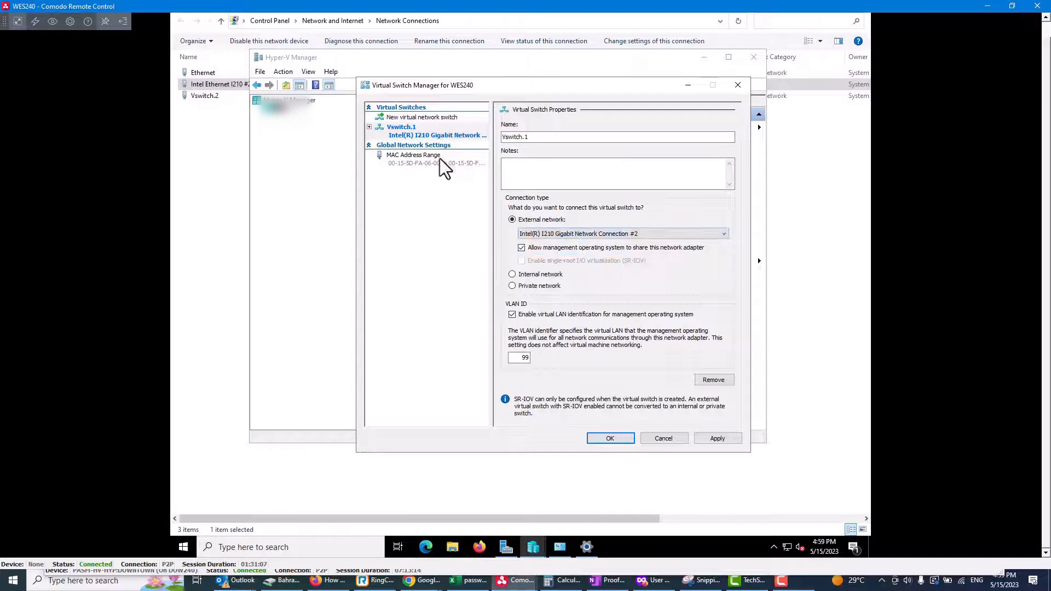
Define a new external switch named New Virtual Switch1 bound to the I210 Gigabit Network Connection adapter.
{"action": "left_click", "coordinate": [421, 117]}
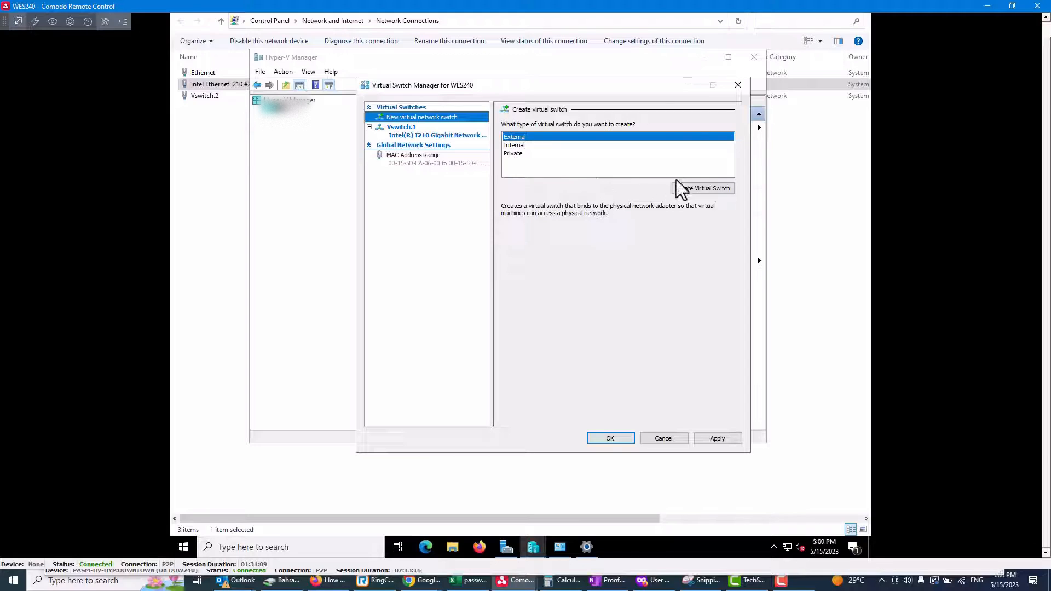
{"action": "left_click", "coordinate": [703, 188]}
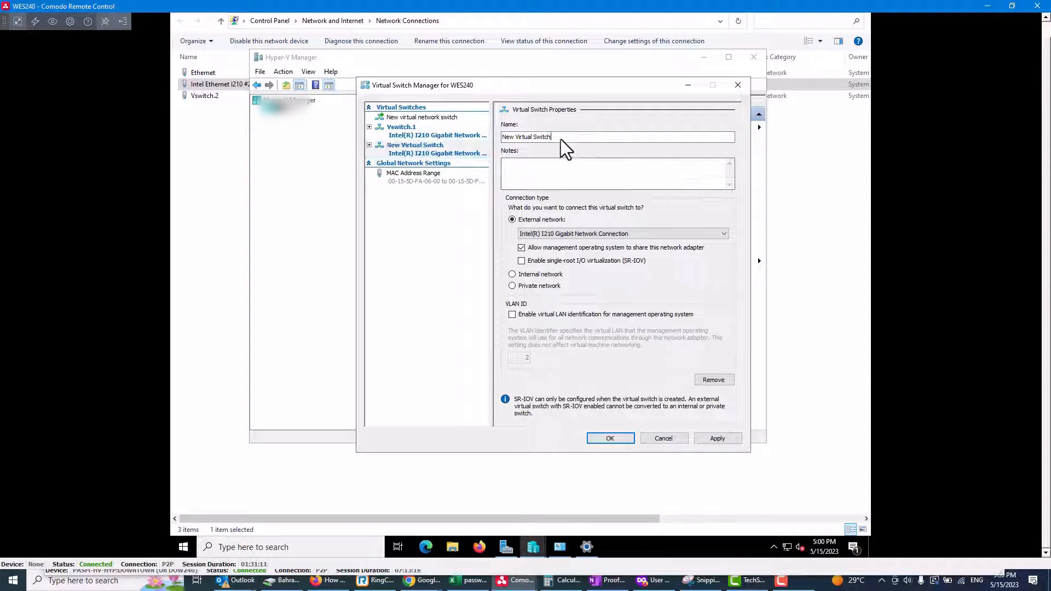
{"action": "type", "text": "1"}
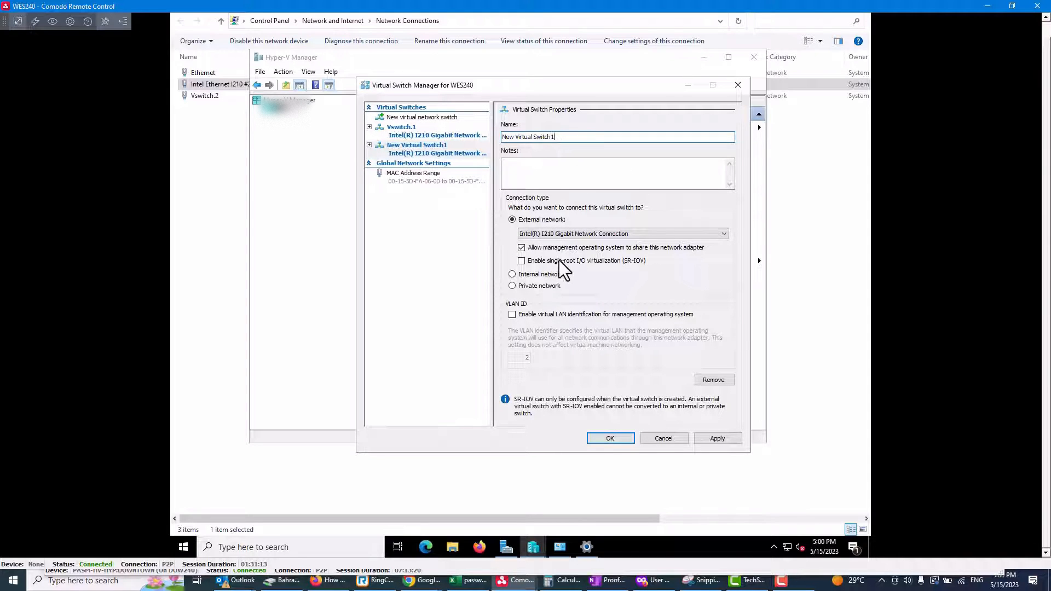
{"action": "left_click", "coordinate": [723, 234]}
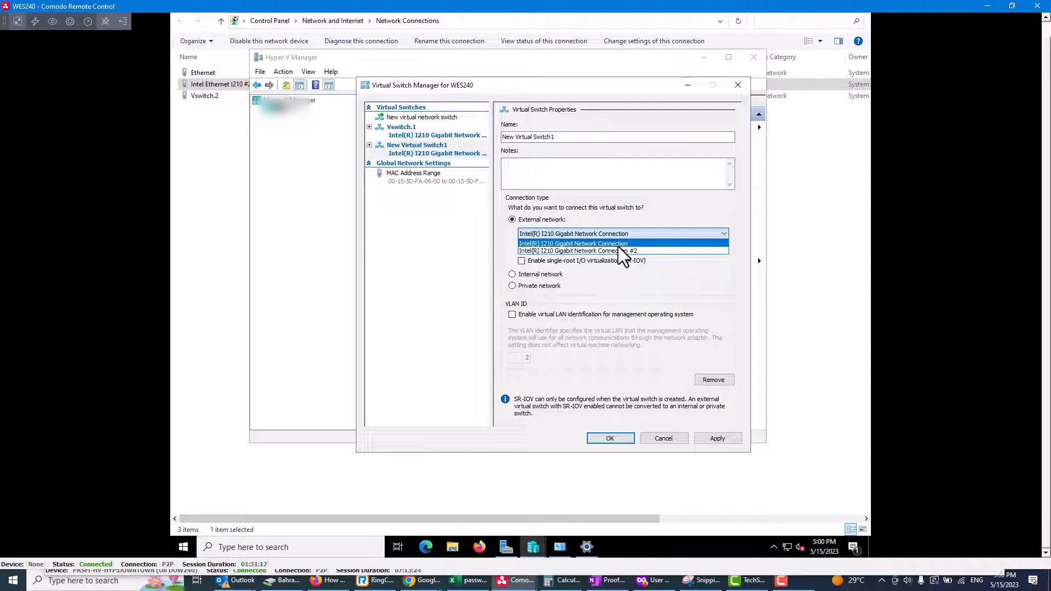
{"action": "left_click", "coordinate": [573, 243]}
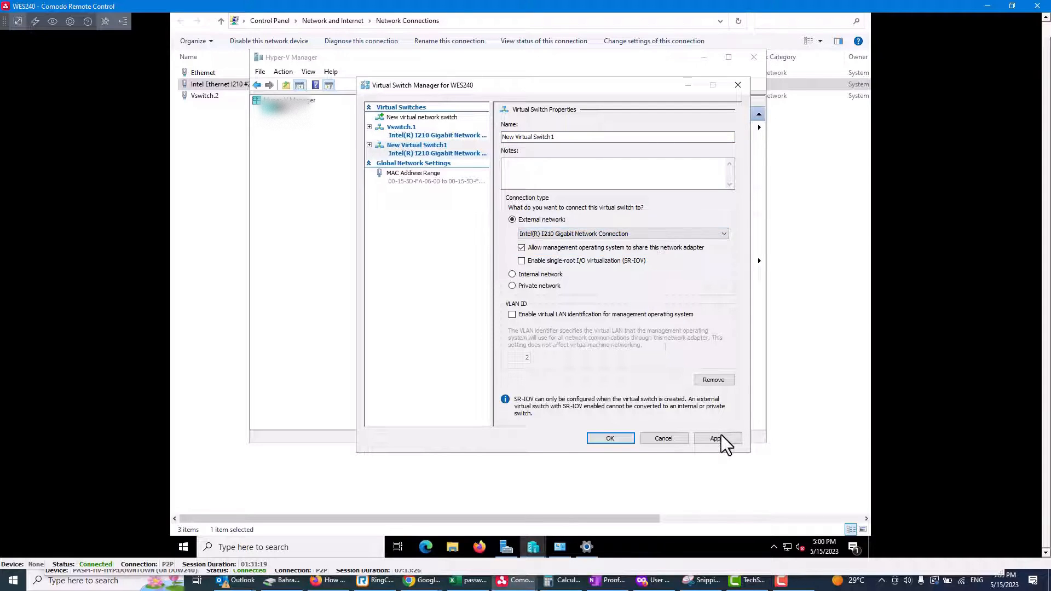
Apply the switch, which fails because the adapter is already bound, and dismiss the error.
{"action": "left_click", "coordinate": [717, 438]}
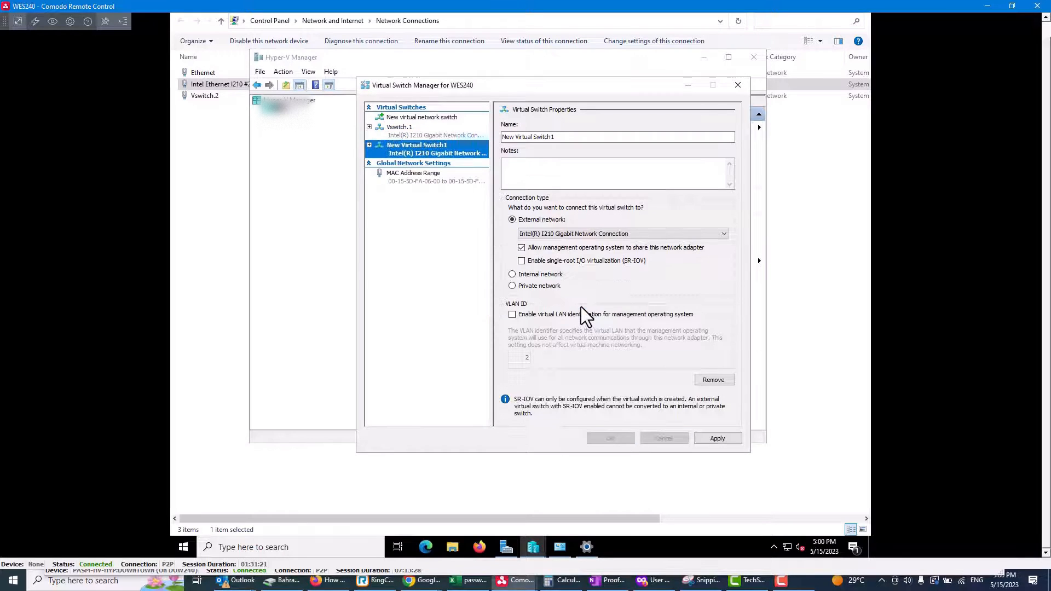
{"action": "left_click", "coordinate": [716, 438]}
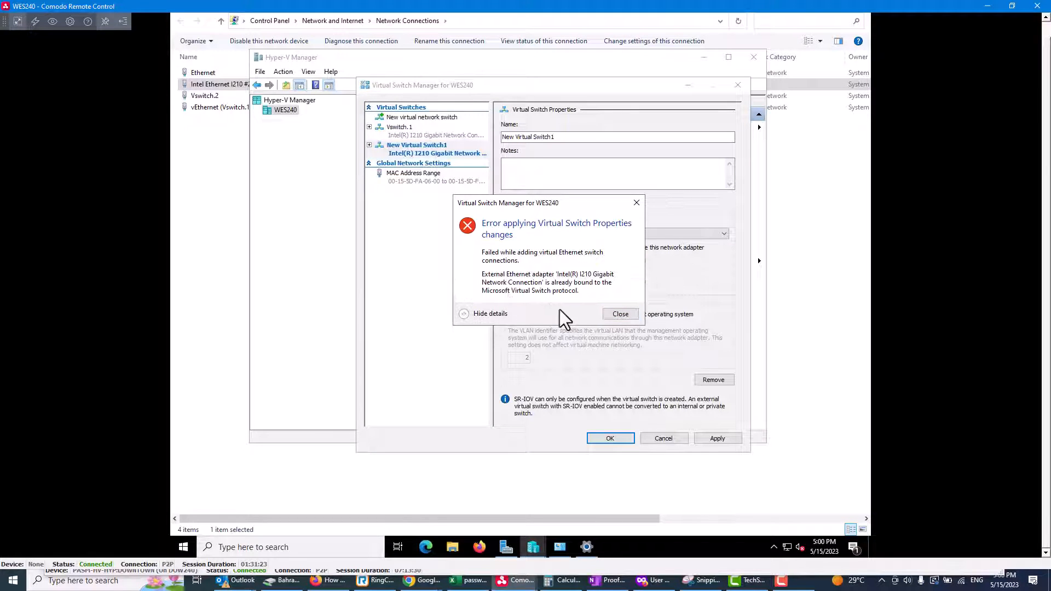
{"action": "mouse_move", "coordinate": [591, 332]}
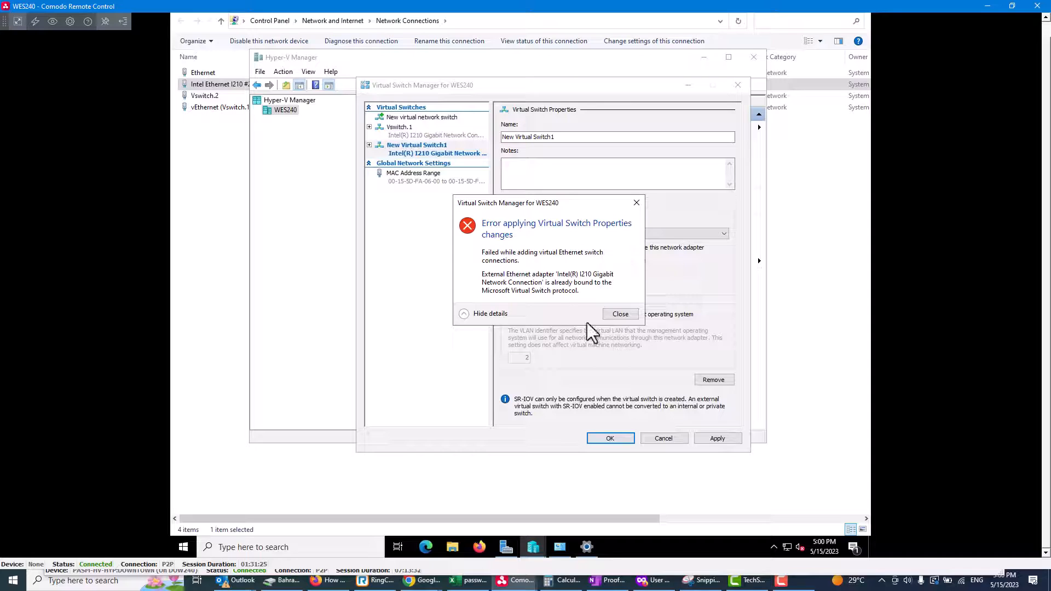
{"action": "left_click", "coordinate": [620, 314]}
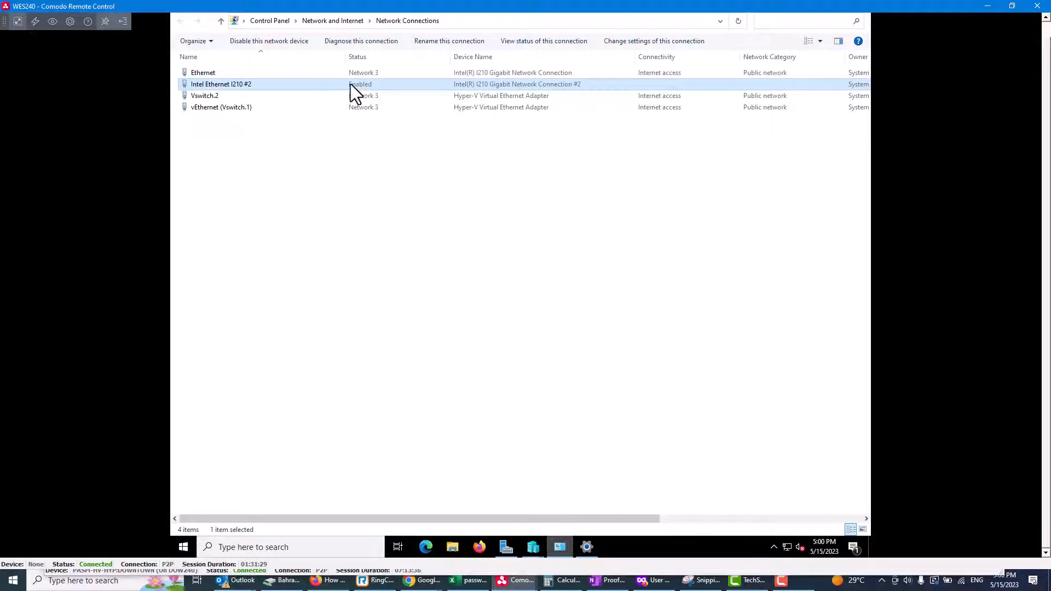
View the Ethernet adapter's status details showing IPv4 address 172.16.5.10, then close them.
{"action": "left_click", "coordinate": [203, 73]}
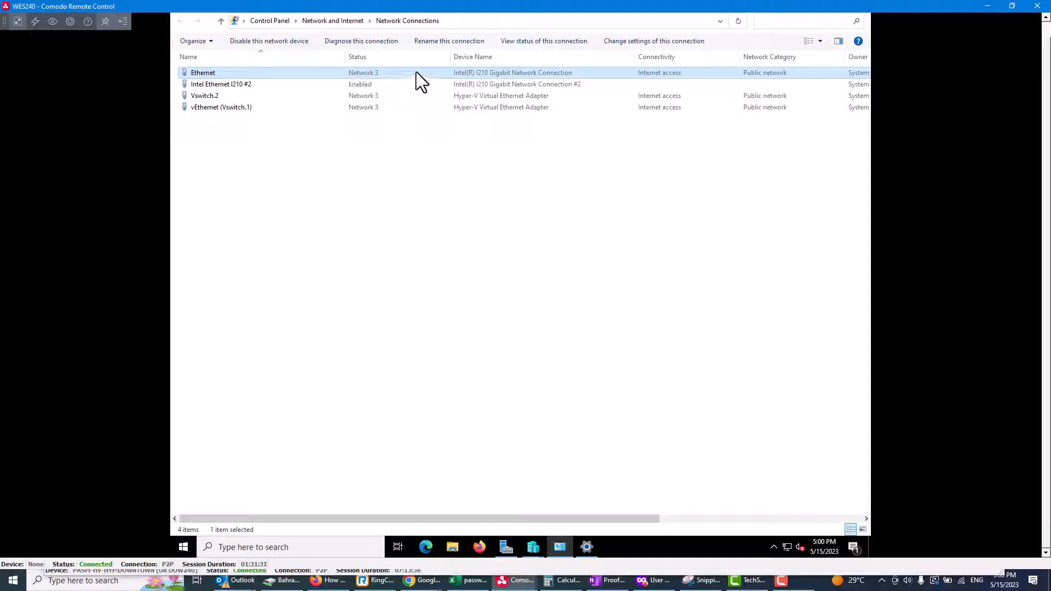
{"action": "double_click", "coordinate": [204, 72]}
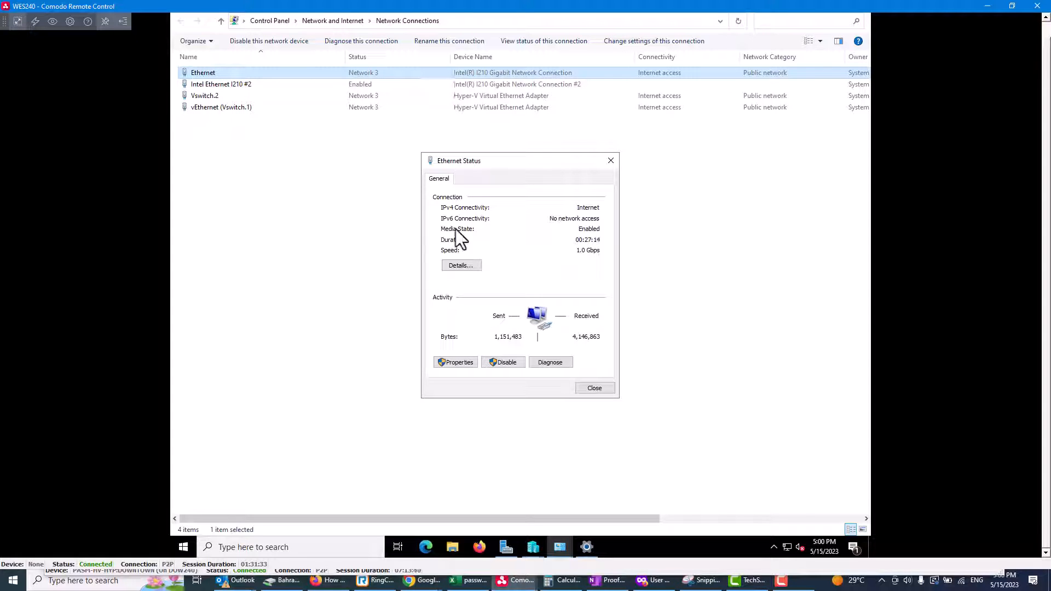
{"action": "left_click", "coordinate": [461, 265]}
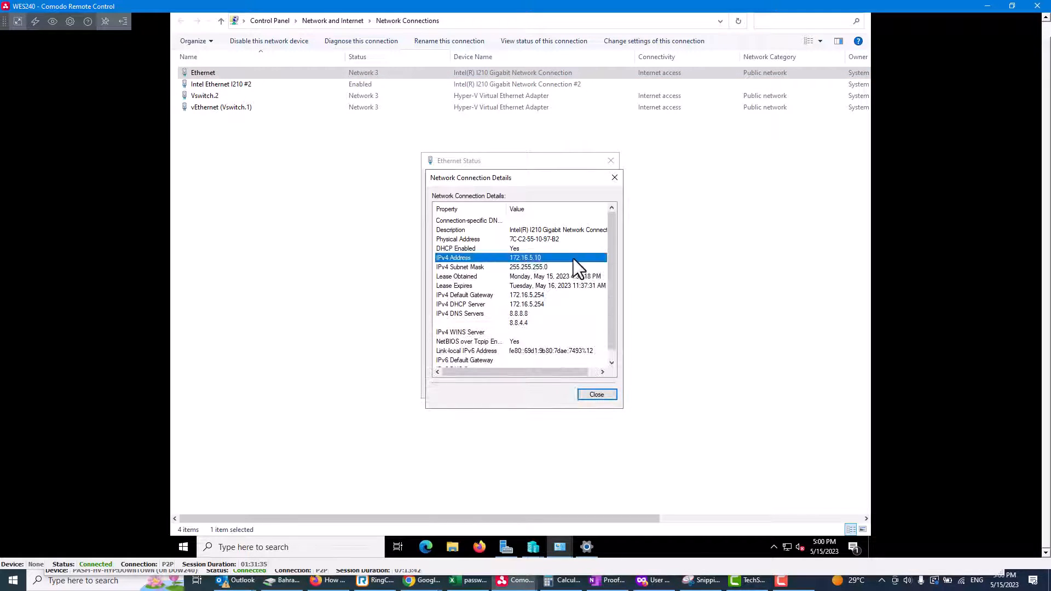
{"action": "left_click", "coordinate": [596, 395]}
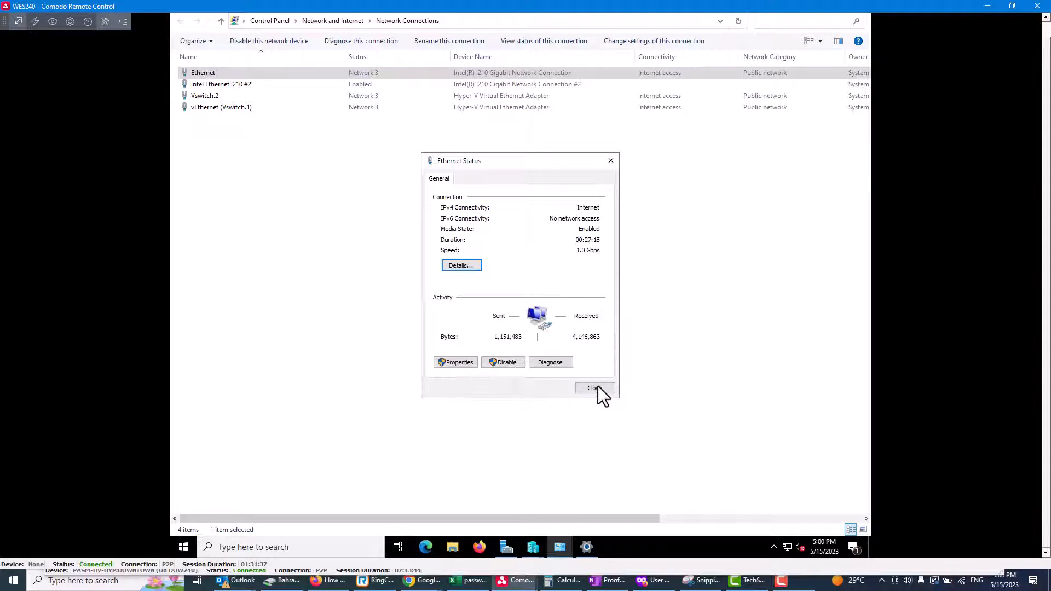
{"action": "left_click", "coordinate": [594, 387]}
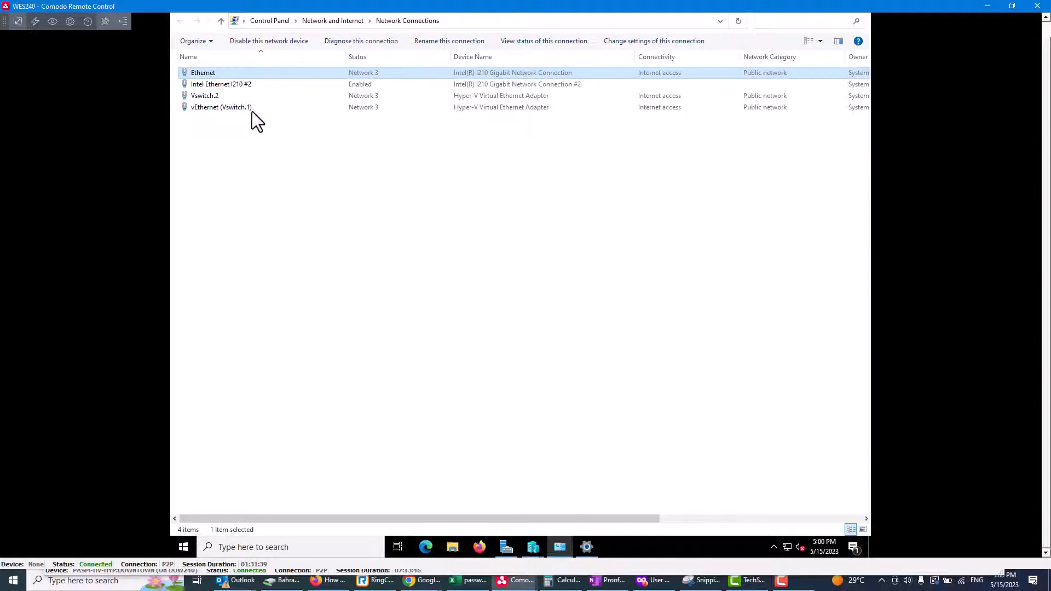
In Ethernet's properties, uncheck Hyper-V Extensible Virtual Switch and save the bindings.
{"action": "right_click", "coordinate": [203, 72]}
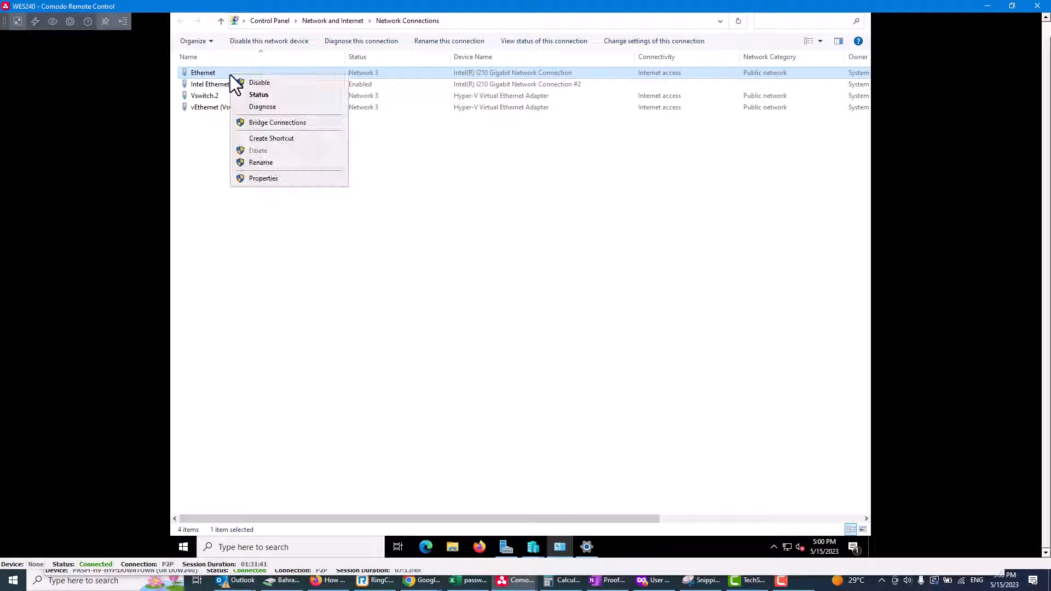
{"action": "left_click", "coordinate": [264, 179]}
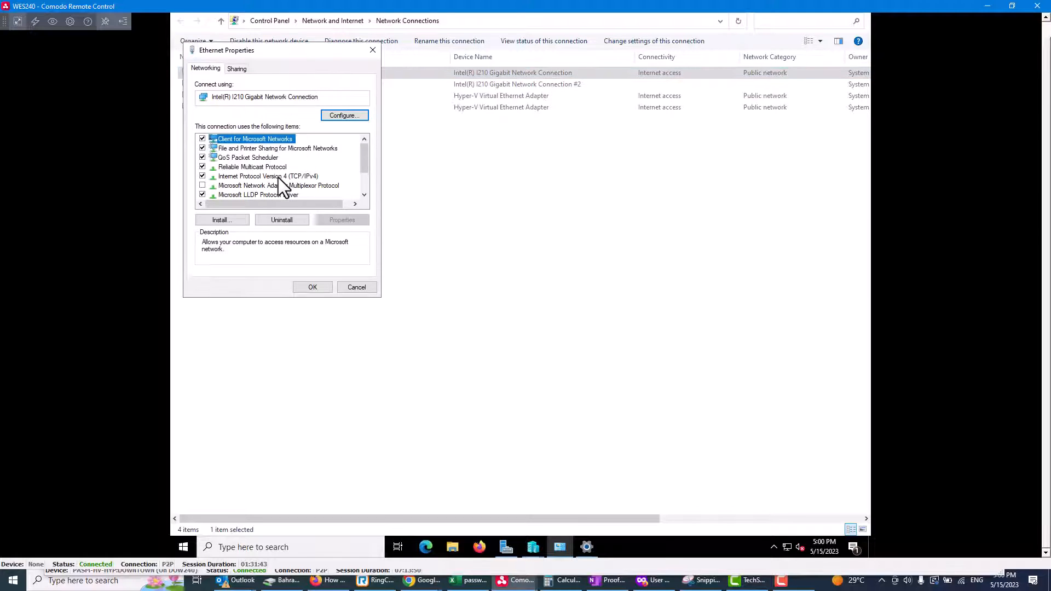
{"action": "scroll", "scroll_direction": "down", "scroll_amount": 3}
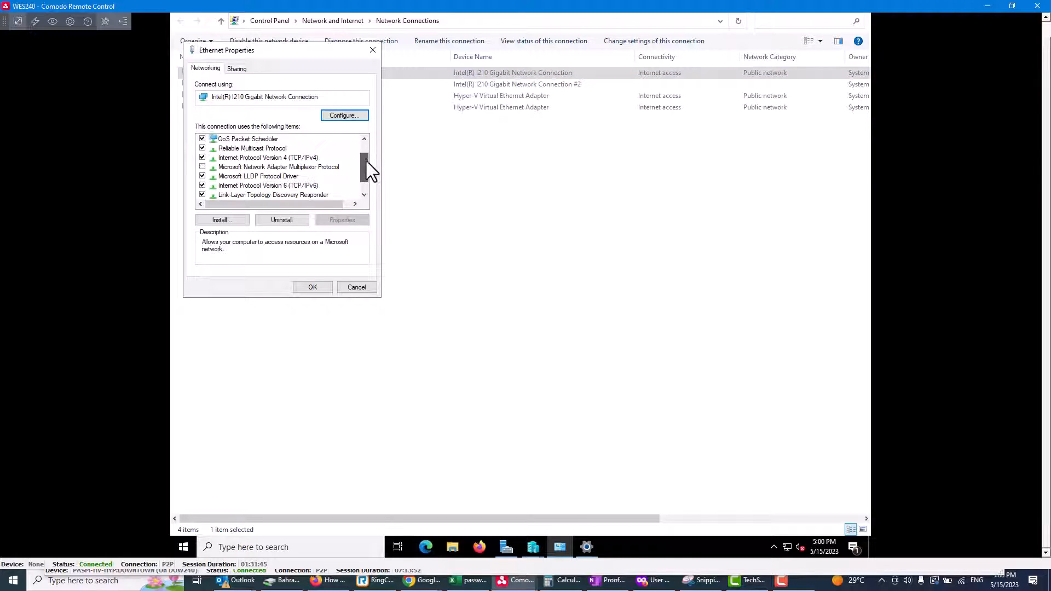
{"action": "scroll", "scroll_direction": "down", "scroll_amount": 3}
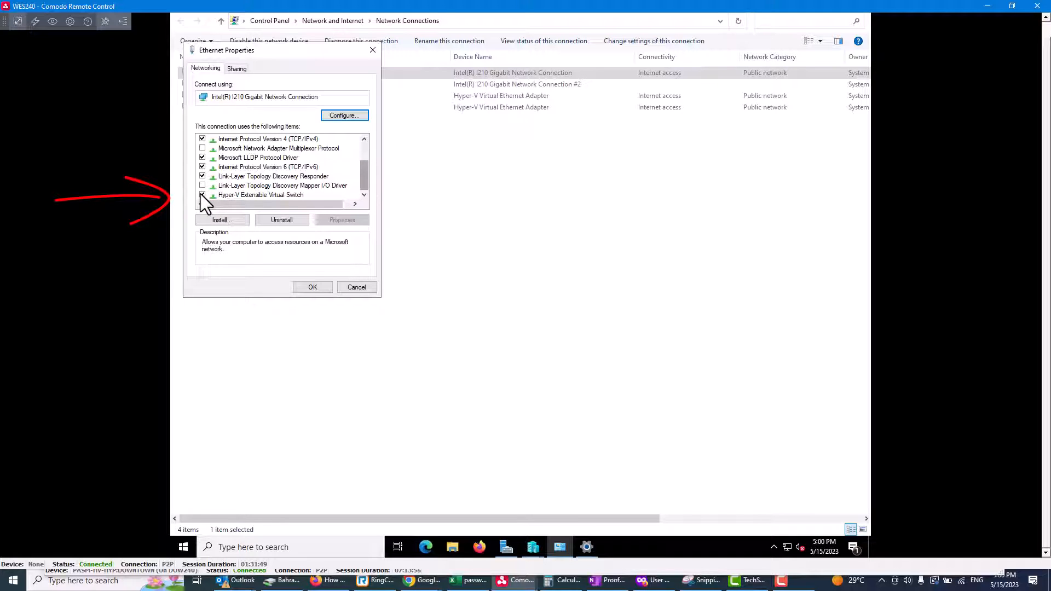
{"action": "left_click", "coordinate": [202, 195]}
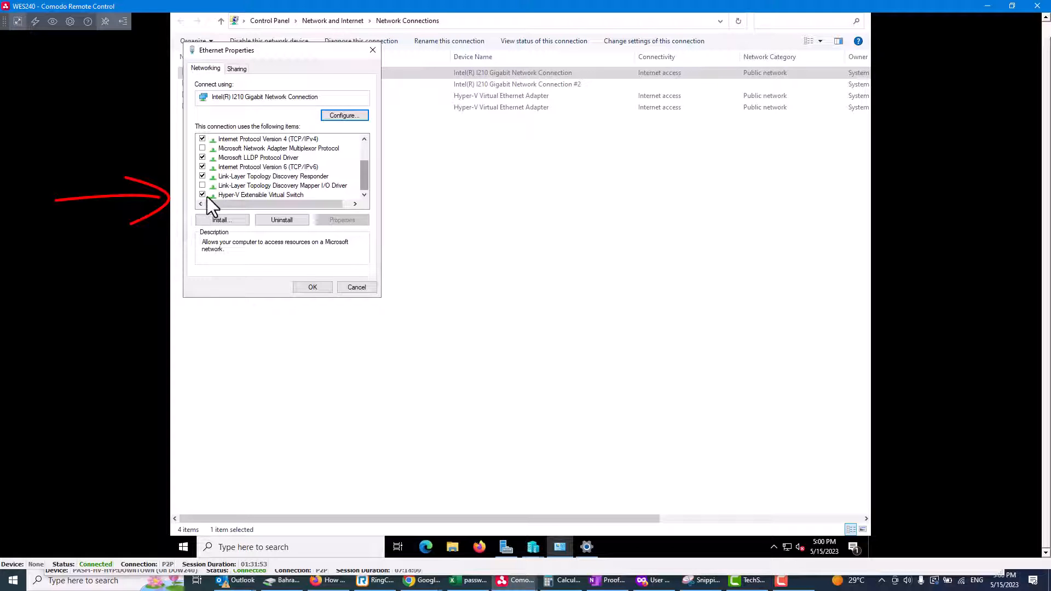
{"action": "left_click", "coordinate": [261, 195]}
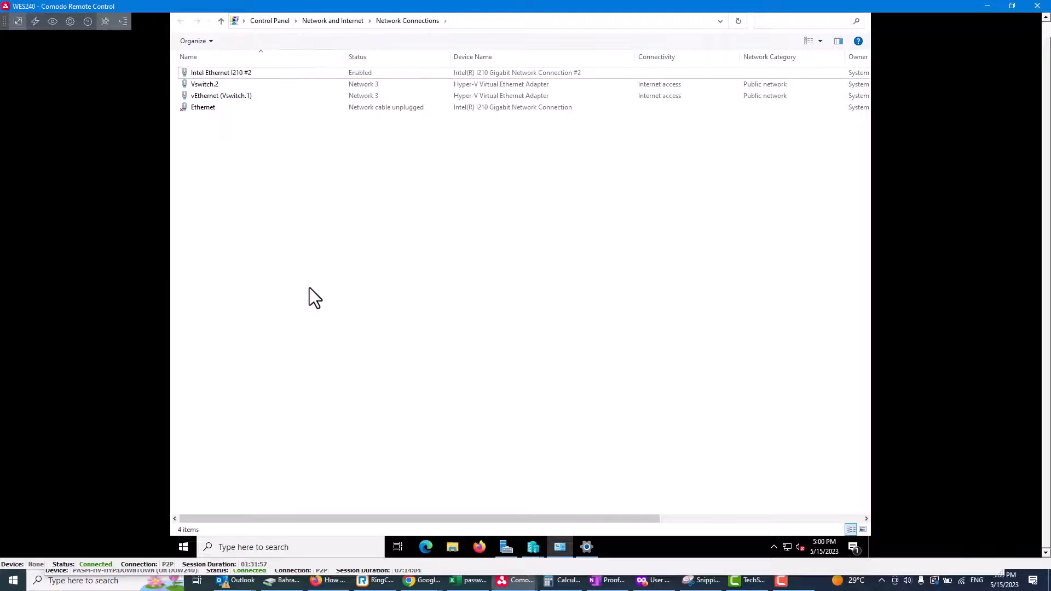
{"action": "mouse_move", "coordinate": [294, 211]}
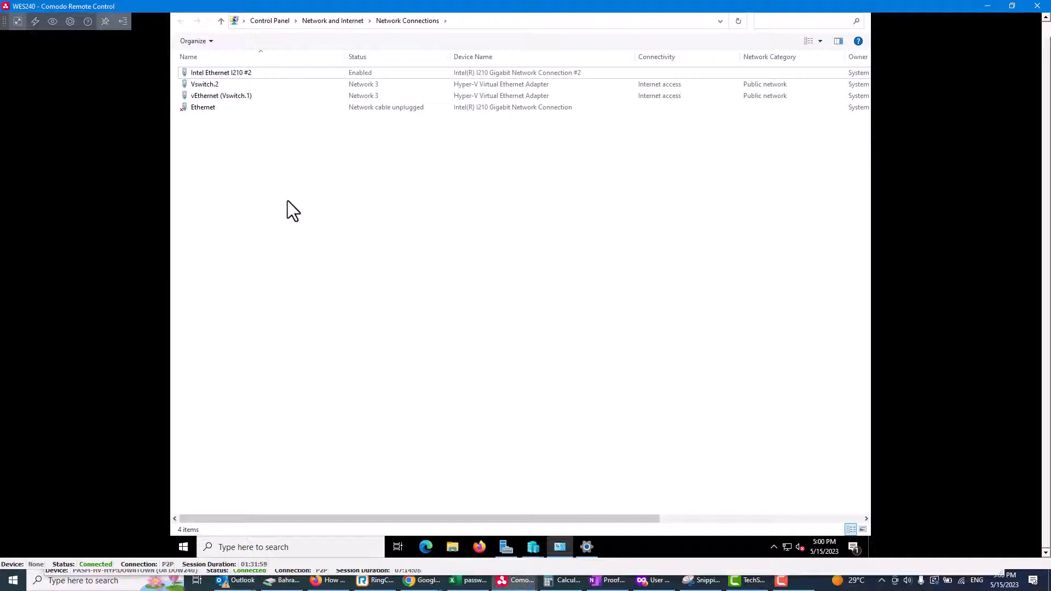
{"action": "mouse_move", "coordinate": [221, 107]}
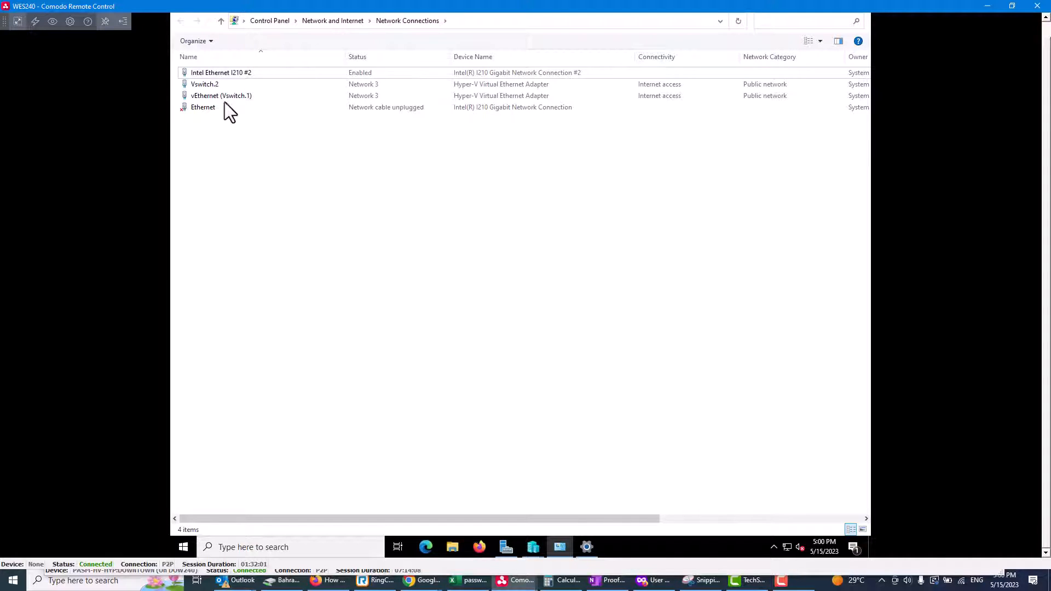
Verify vEthernet (Vswitch.1) and the reconnected Ethernet adapter in the connection list.
{"action": "left_click", "coordinate": [222, 95]}
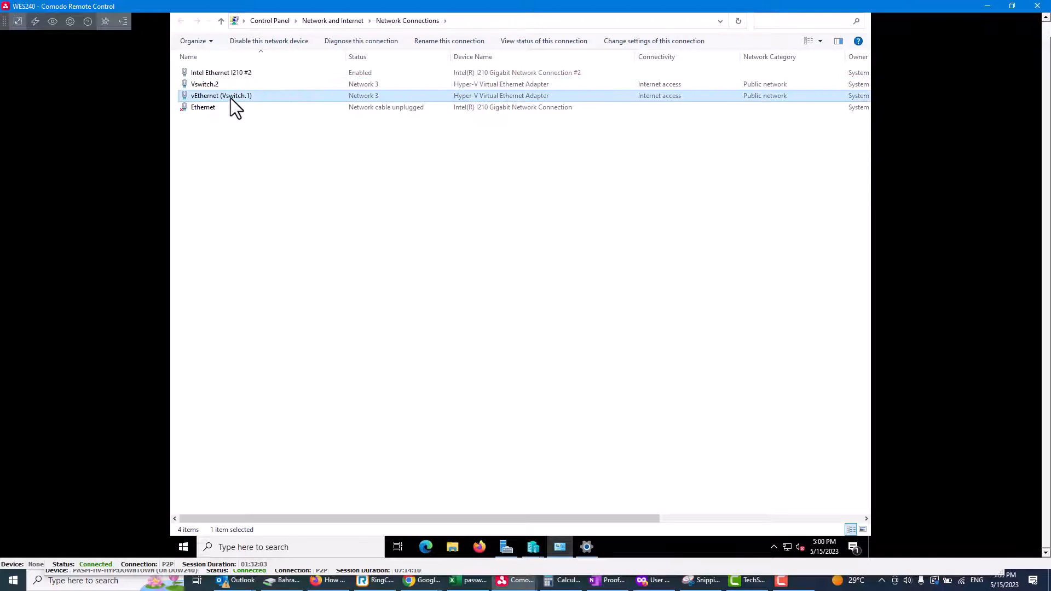
{"action": "left_click", "coordinate": [204, 107]}
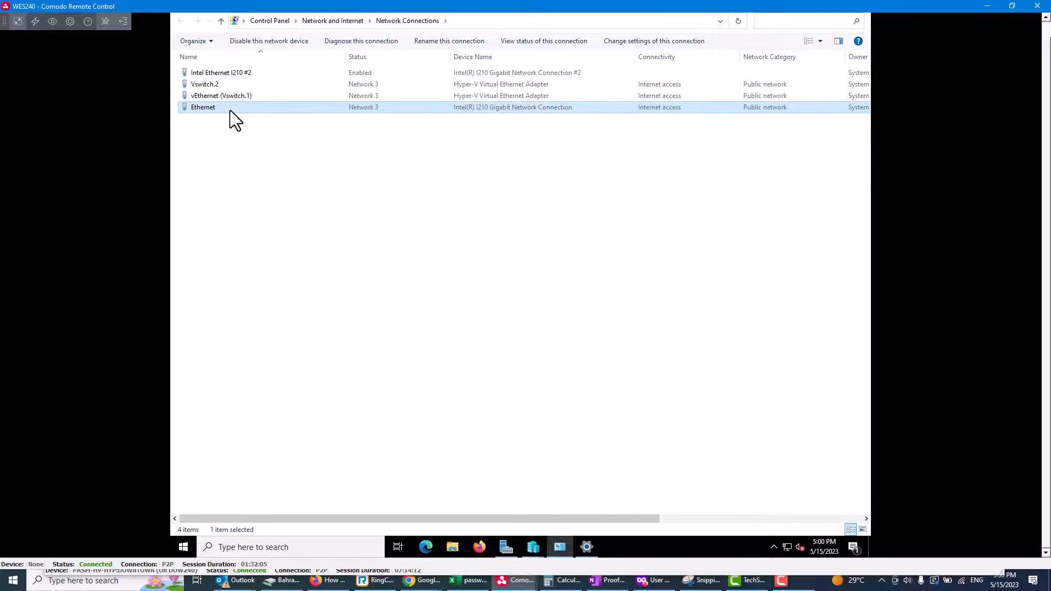
{"action": "mouse_move", "coordinate": [534, 548]}
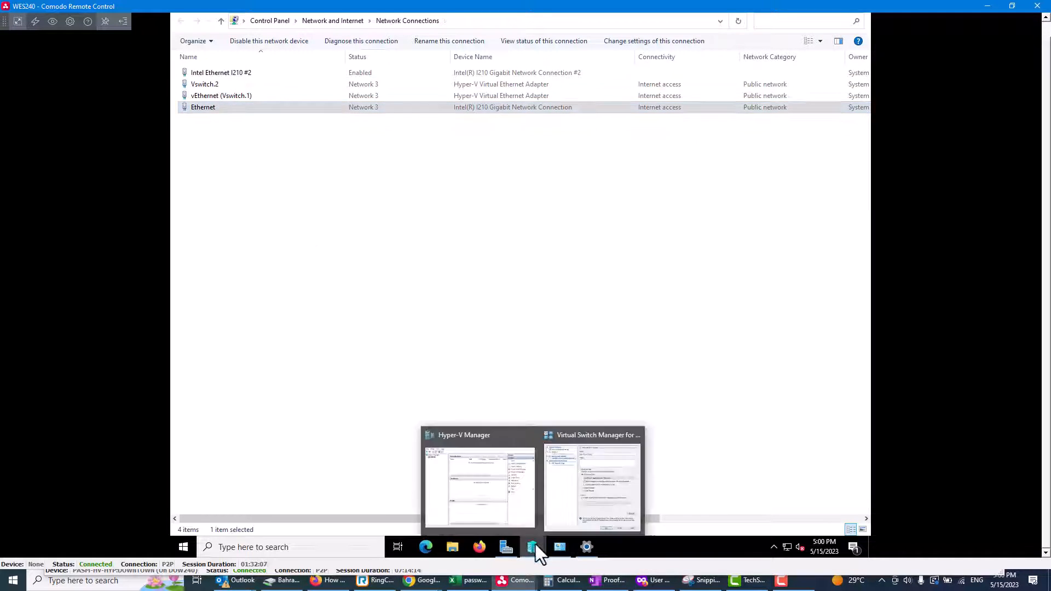
Discard the pending switch and start a new External virtual switch in Virtual Switch Manager.
{"action": "left_click", "coordinate": [591, 483]}
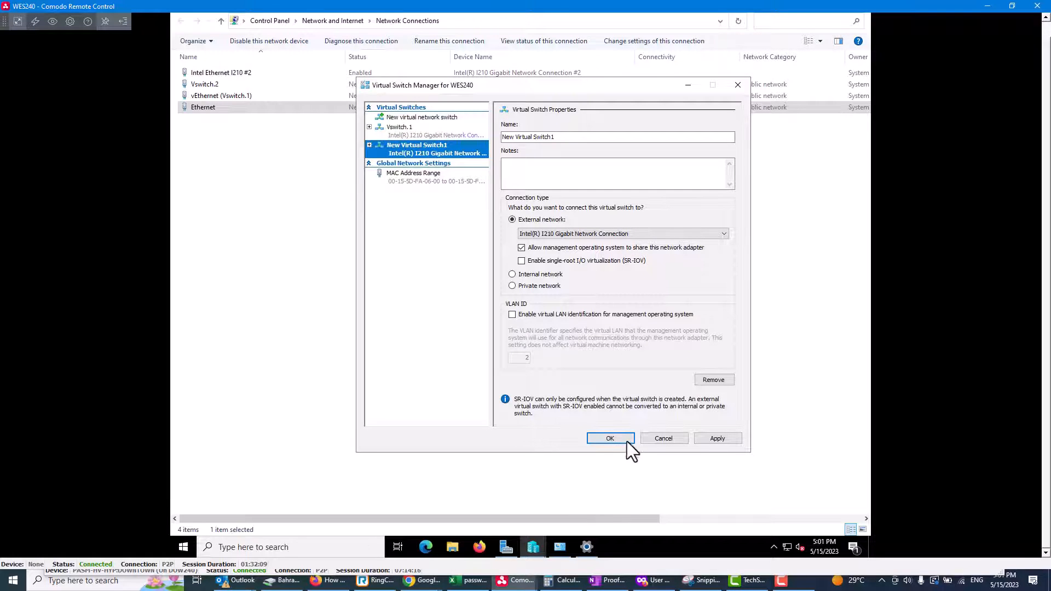
{"action": "left_click", "coordinate": [610, 438]}
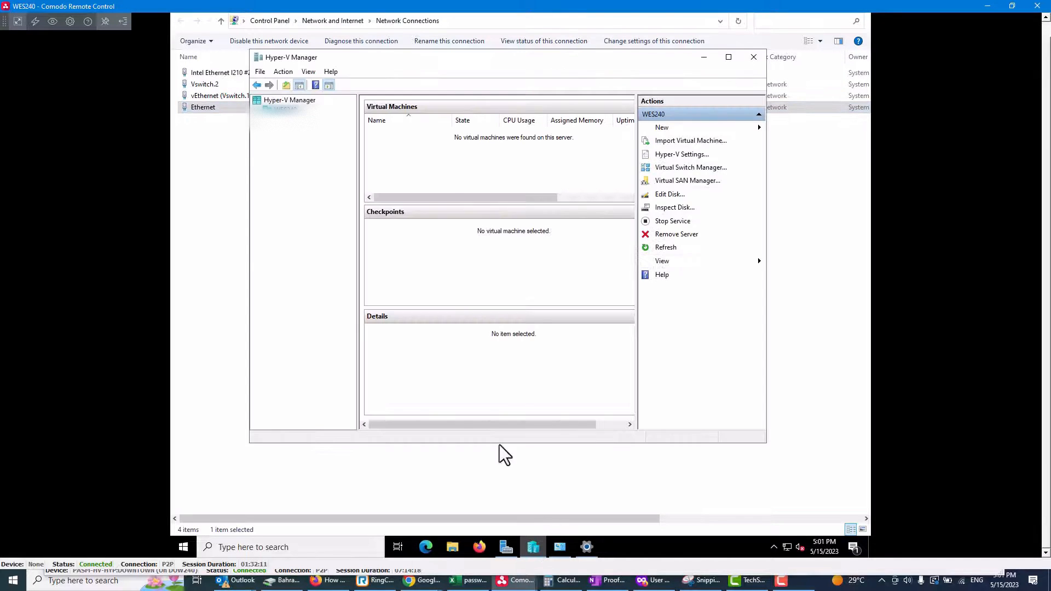
{"action": "left_click", "coordinate": [691, 166]}
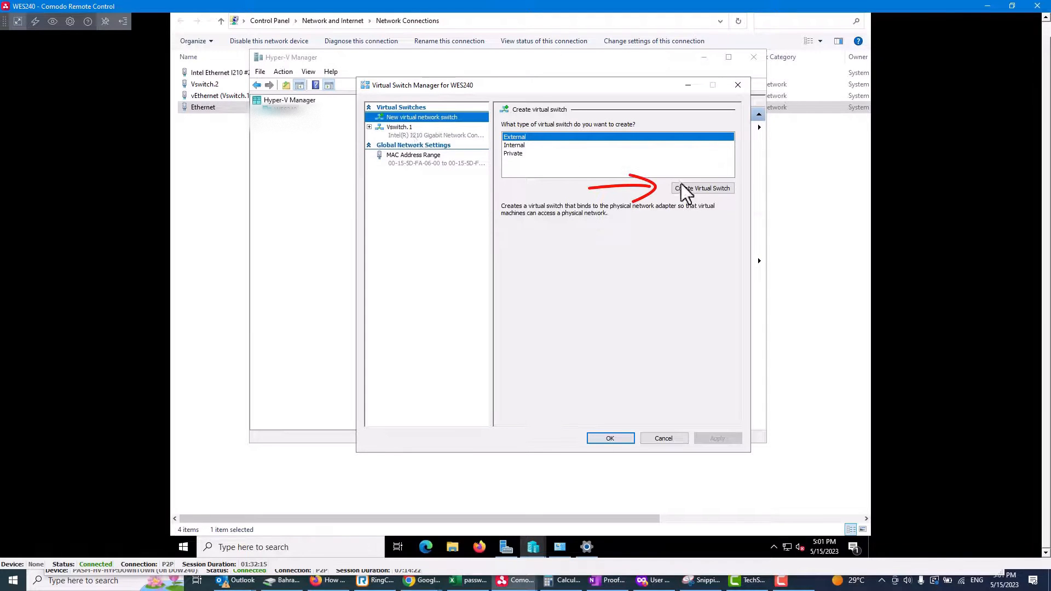
{"action": "left_click", "coordinate": [701, 188]}
{"action": "type", "text": "v"}
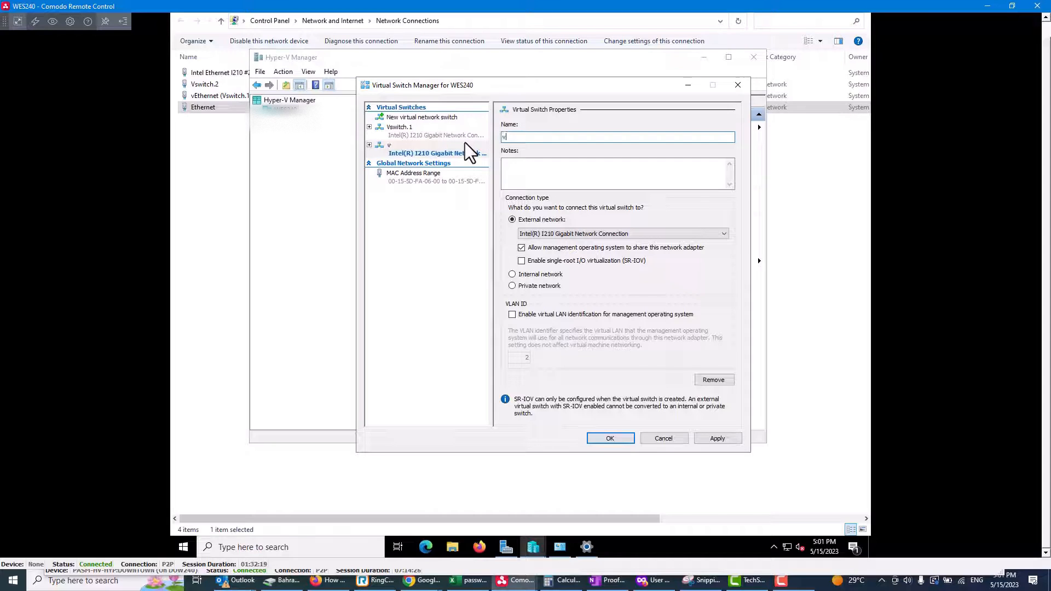
Name the switch Vswitch.1, bind it to the I210 Gigabit Network Connection and apply it.
{"action": "type", "text": "Vswitch"}
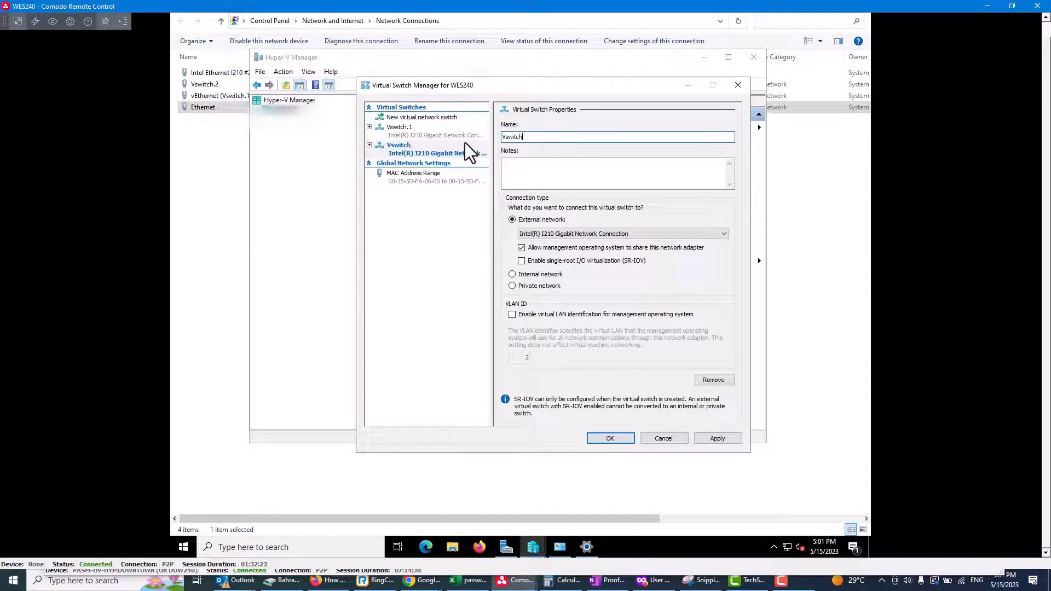
{"action": "type", "text": ".1"}
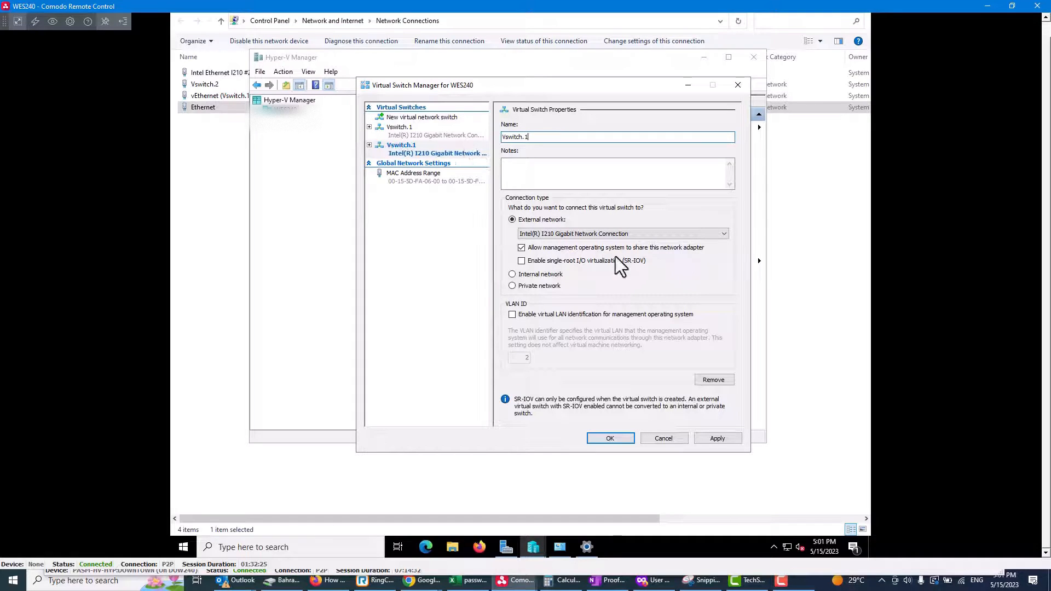
{"action": "left_click", "coordinate": [723, 233]}
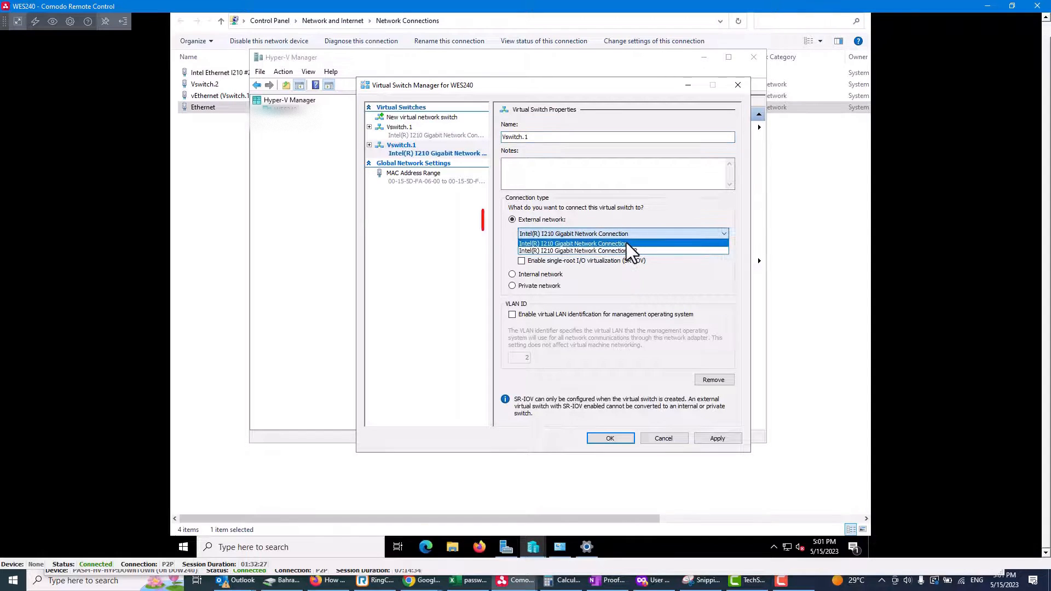
{"action": "left_click", "coordinate": [716, 438]}
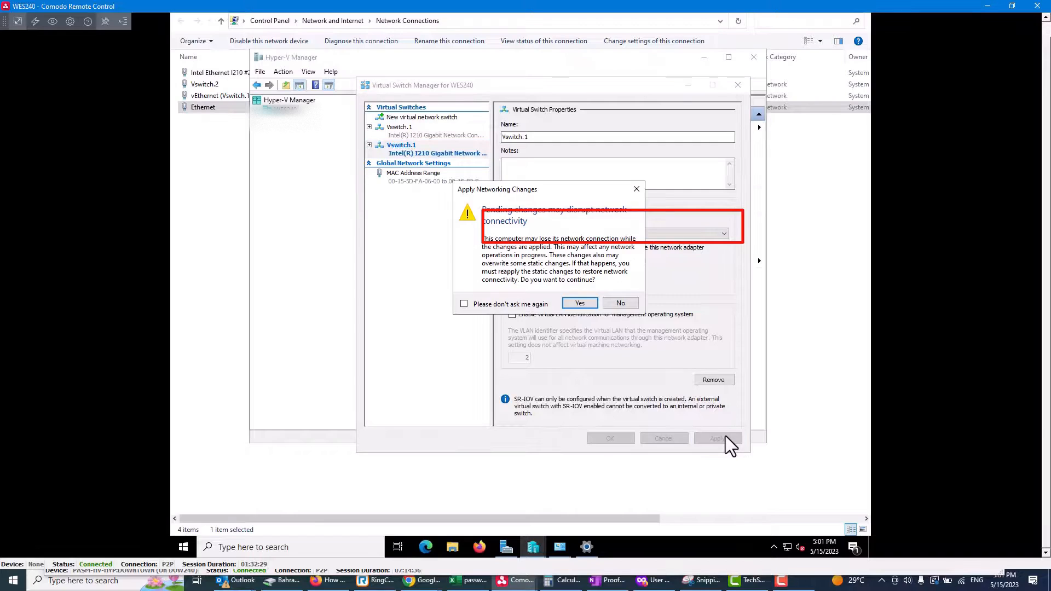
Confirm the networking-changes warning so Vswitch.1 is created and a new vEthernet adapter appears.
{"action": "left_click", "coordinate": [579, 304]}
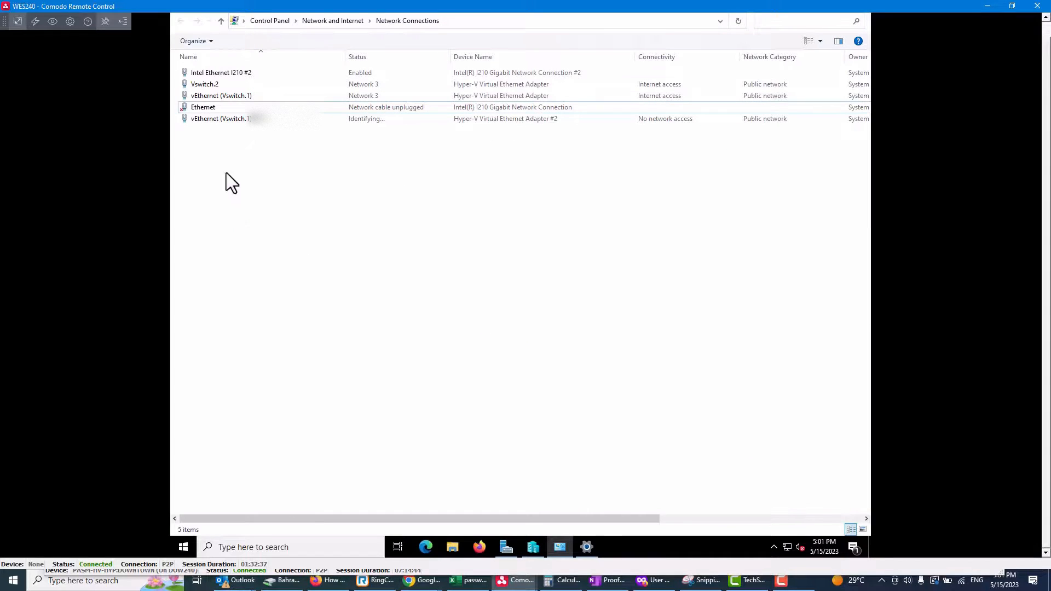
Rename the vEthernet (Vswitch.1) connection to Vswitch.1.
{"action": "right_click", "coordinate": [222, 95]}
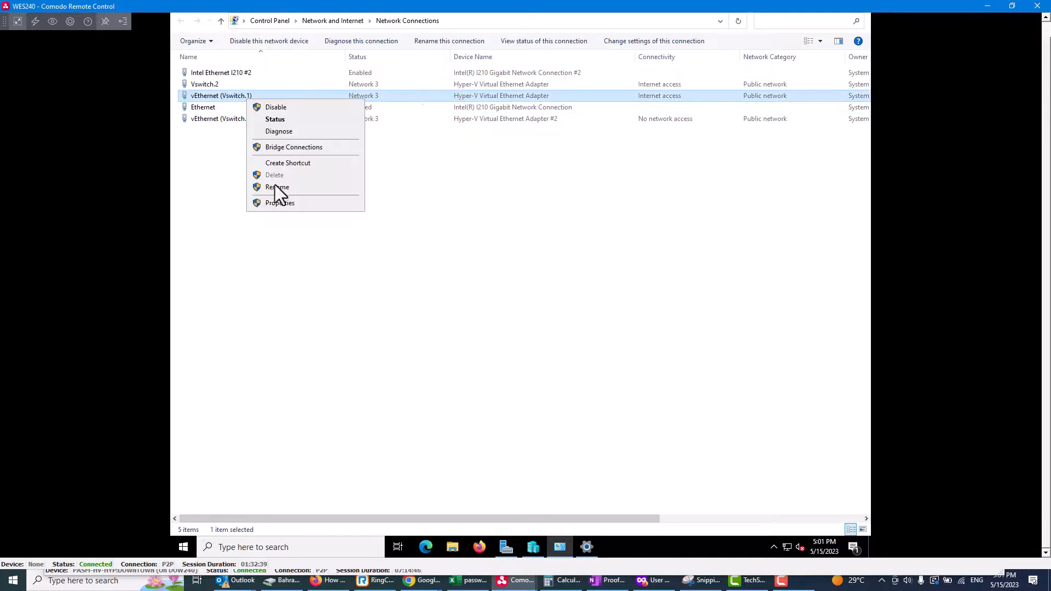
{"action": "left_click", "coordinate": [277, 187]}
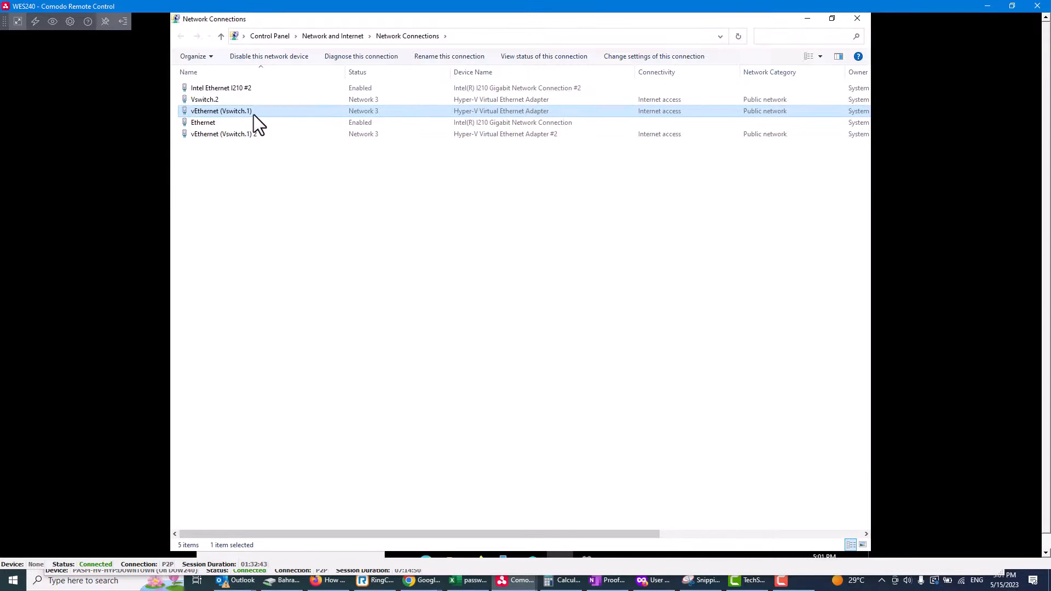
{"action": "double_click", "coordinate": [222, 111]}
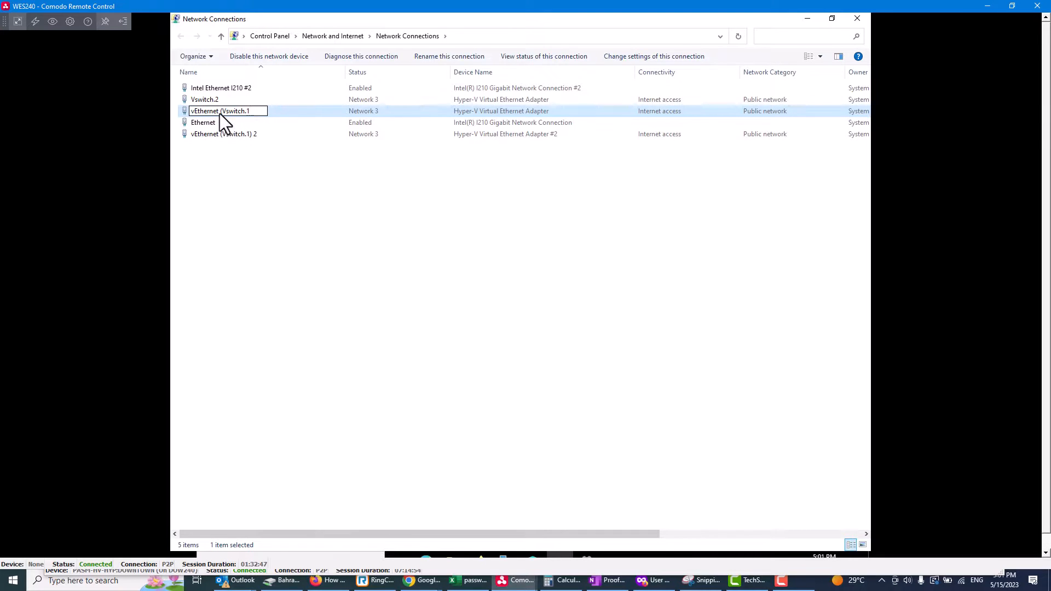
{"action": "type", "text": "Vswitch.1"}
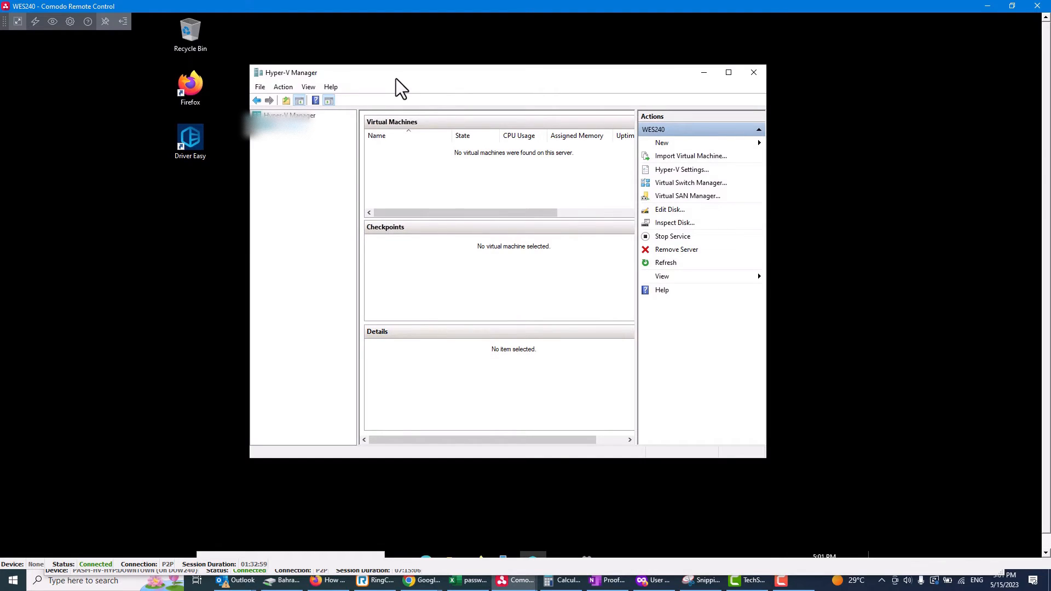
{"action": "mouse_move", "coordinate": [357, 88]}
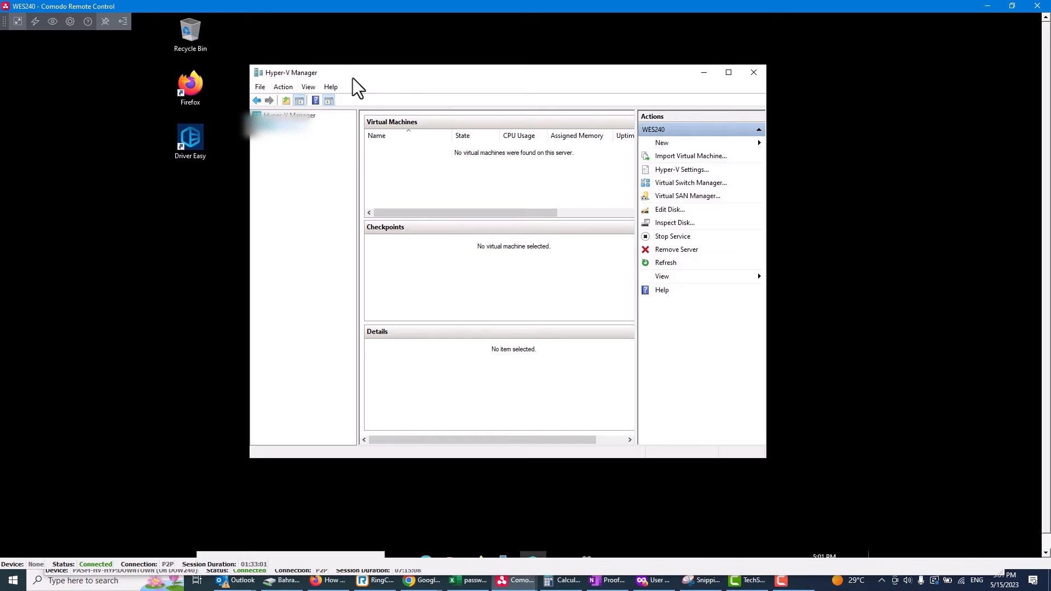